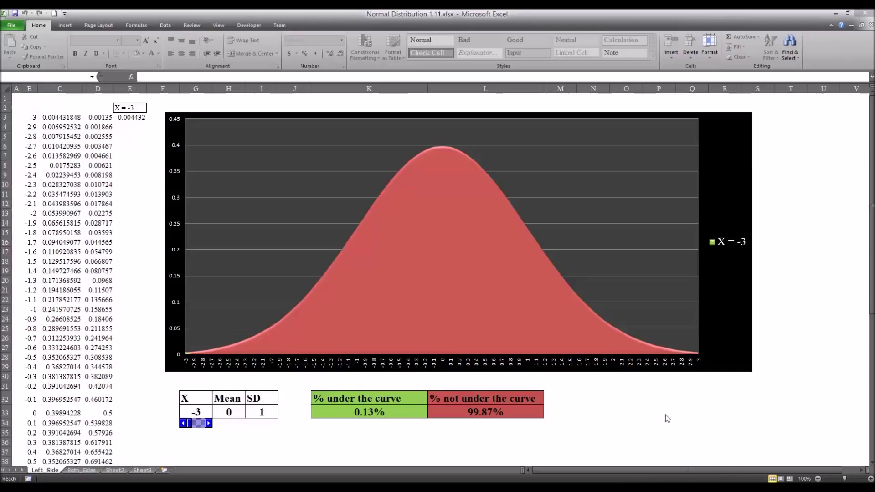
mouse_move(502, 99)
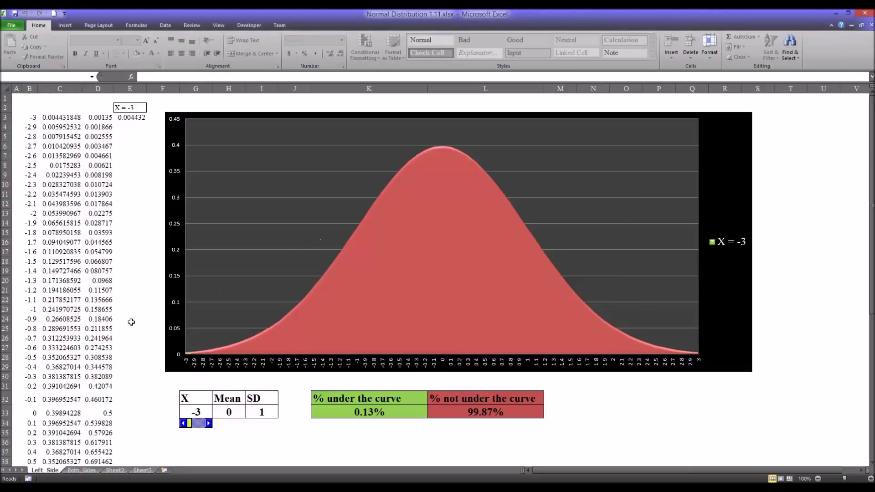
mouse_move(124, 422)
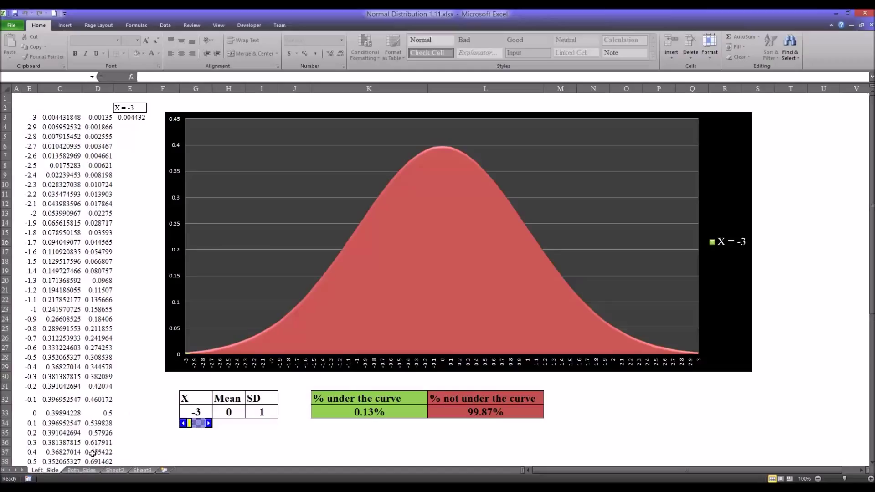
- Inspect the X heading in G32 and the formulas in G33 and K33
click(78, 470)
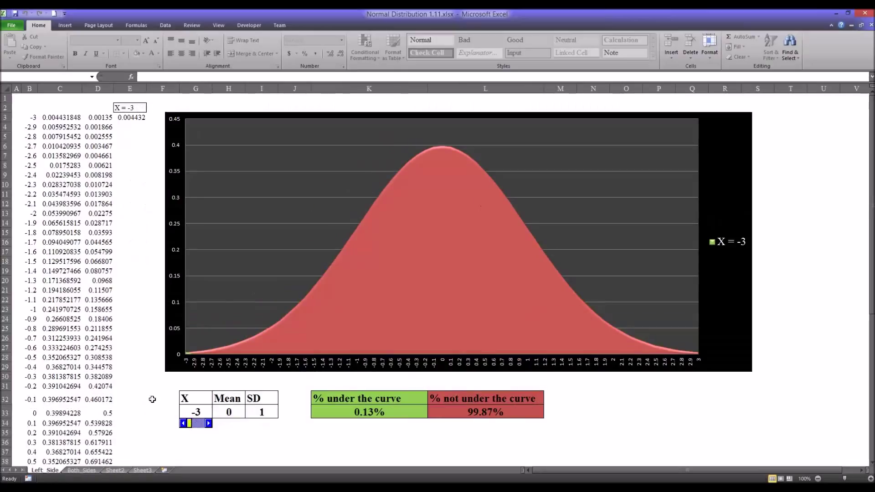
mouse_move(156, 390)
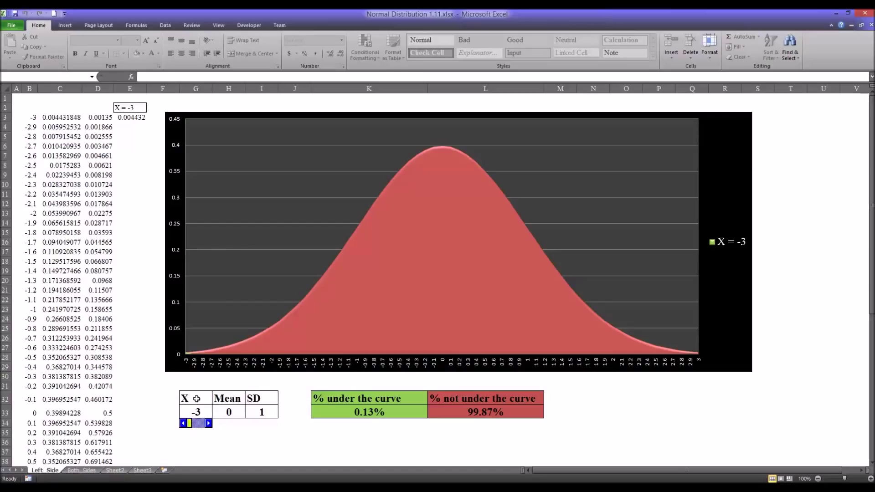
click(196, 398)
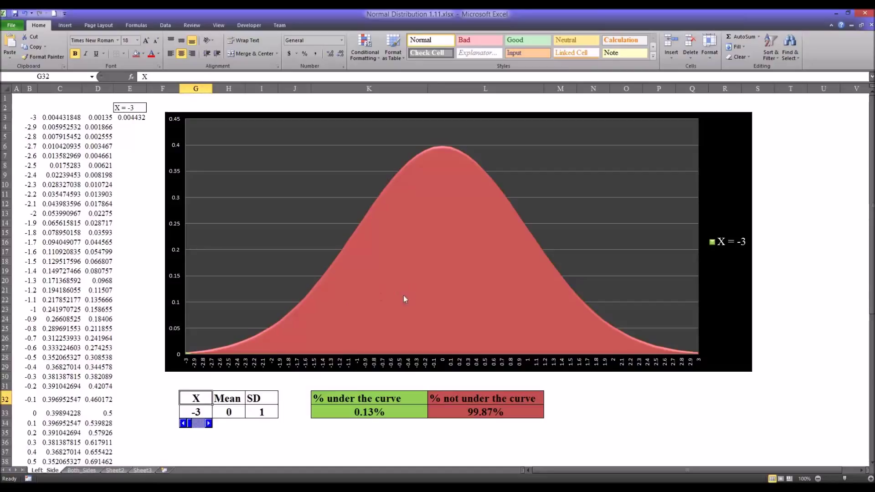
mouse_move(286, 390)
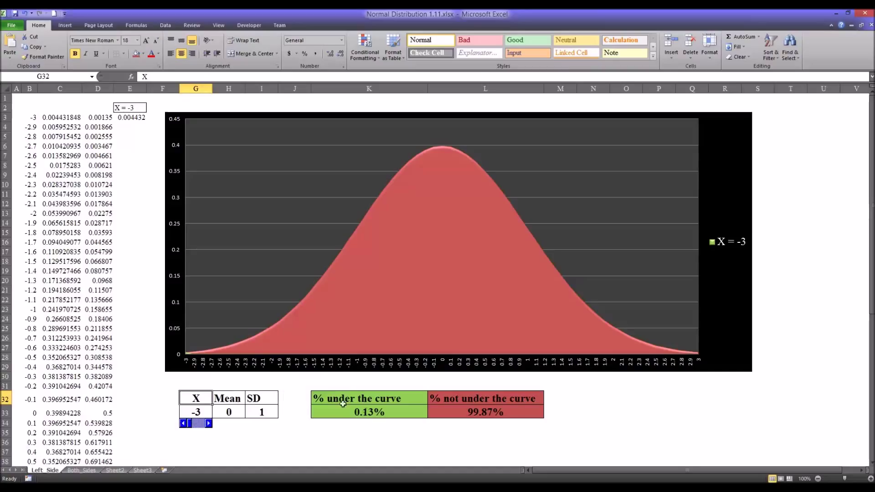
click(484, 412)
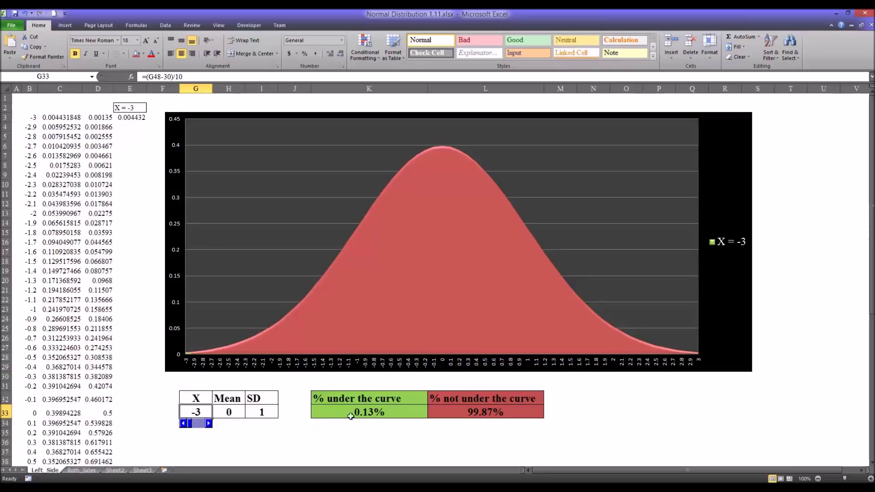
mouse_move(191, 357)
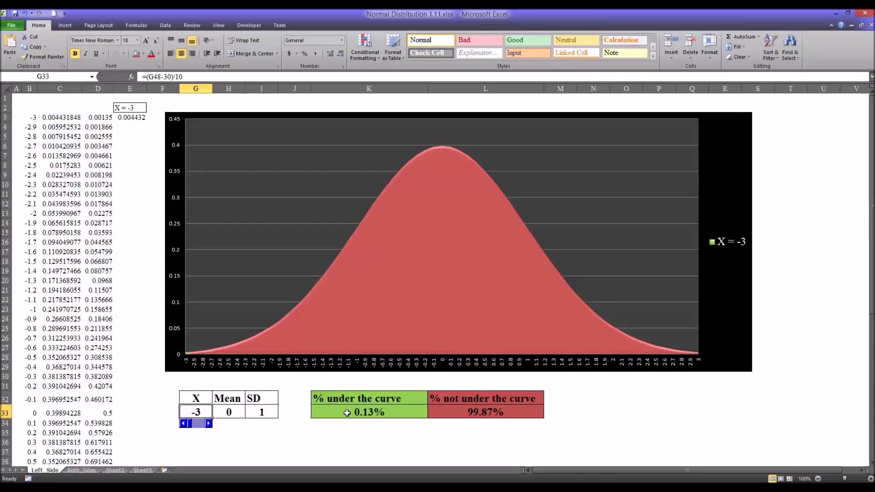
click(485, 412)
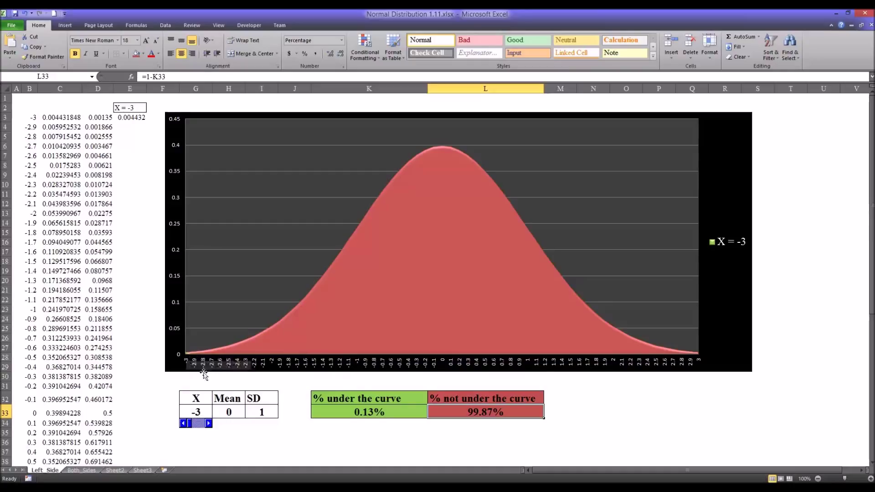
- Raise X to -2, shading 2.28% under the curve, and inspect the L33 formula
click(208, 423)
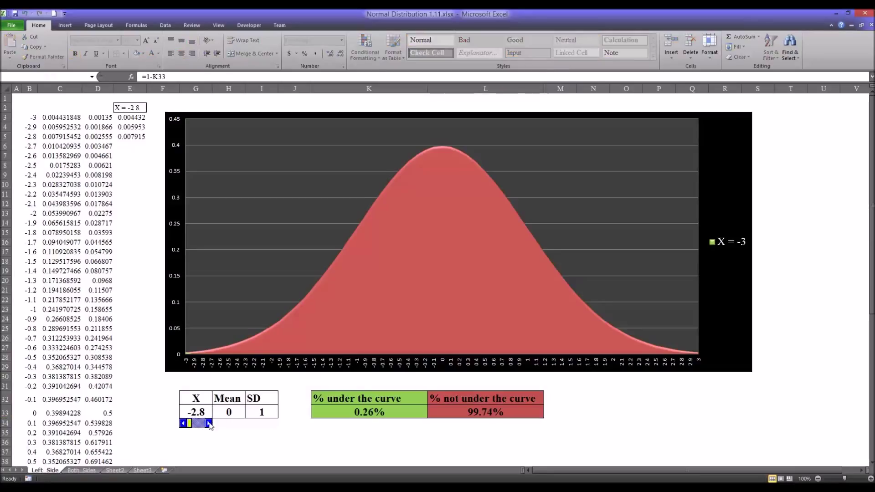
click(208, 423)
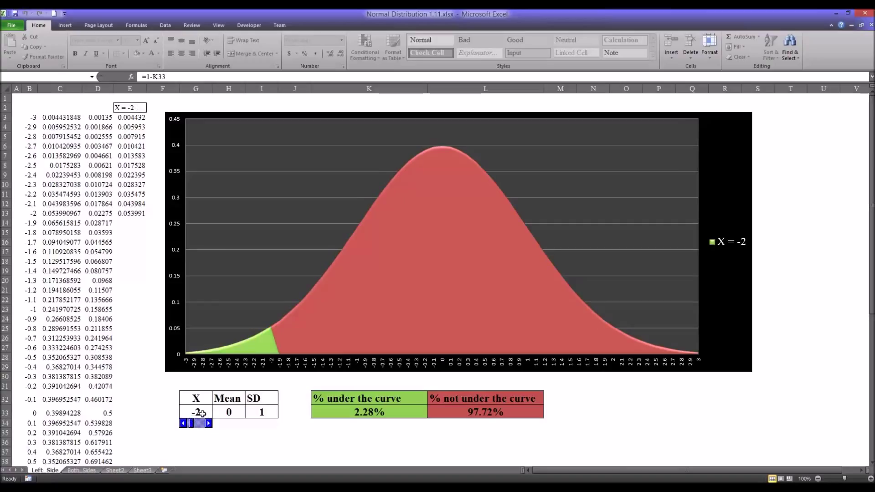
mouse_move(361, 423)
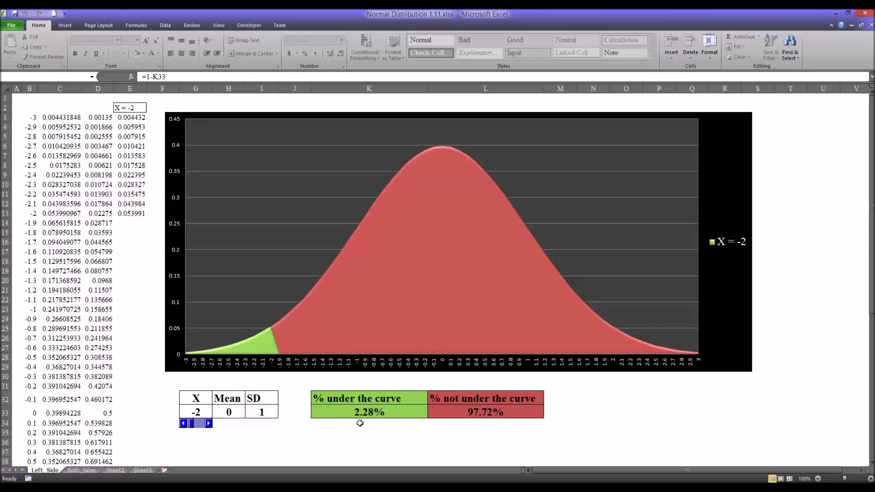
mouse_move(311, 382)
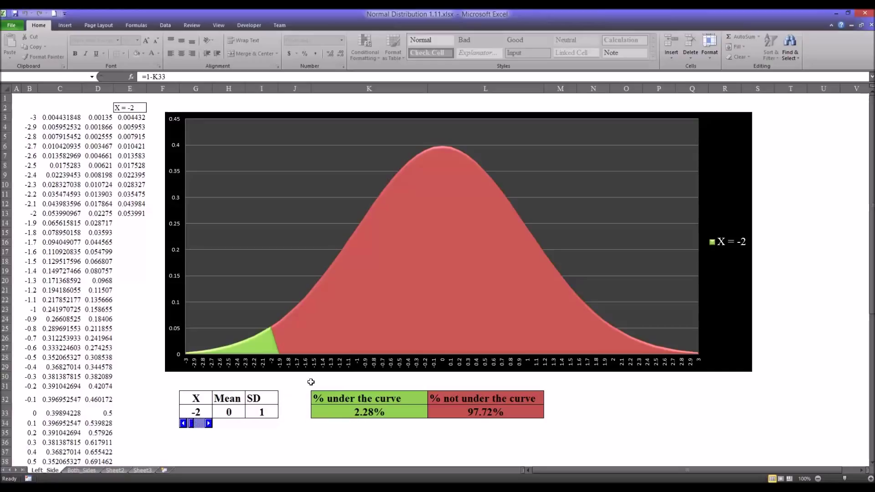
mouse_move(304, 395)
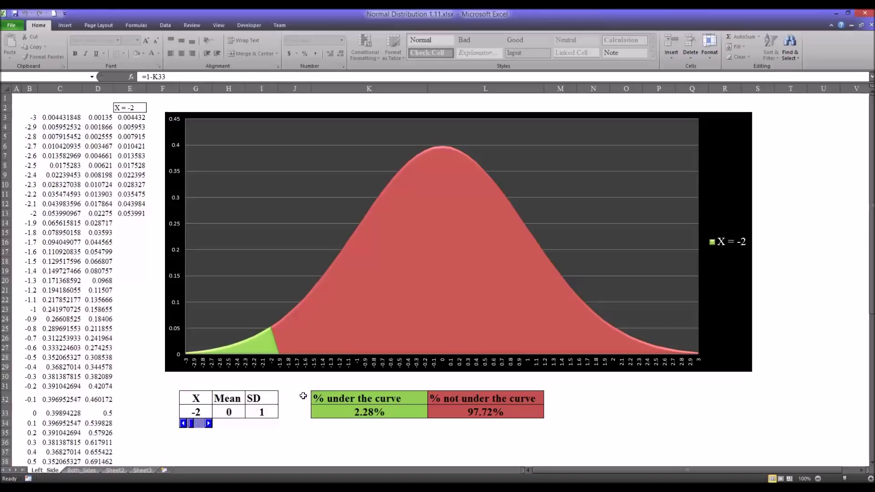
mouse_move(294, 414)
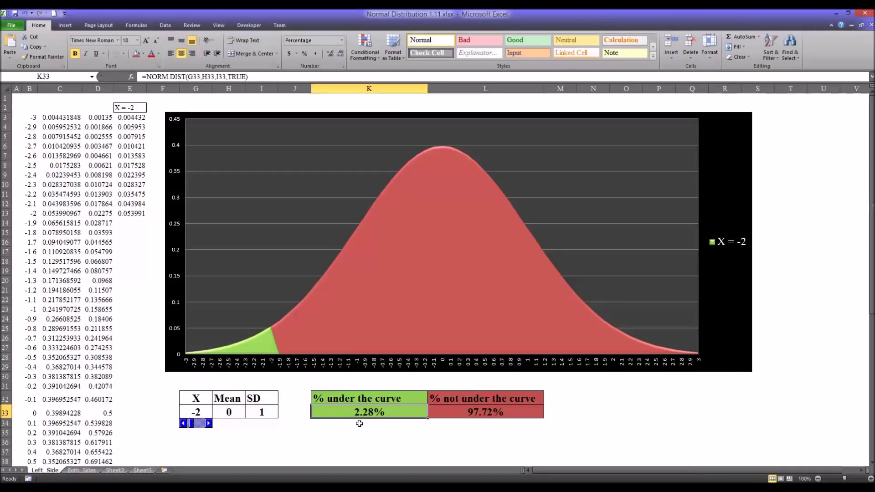
click(485, 412)
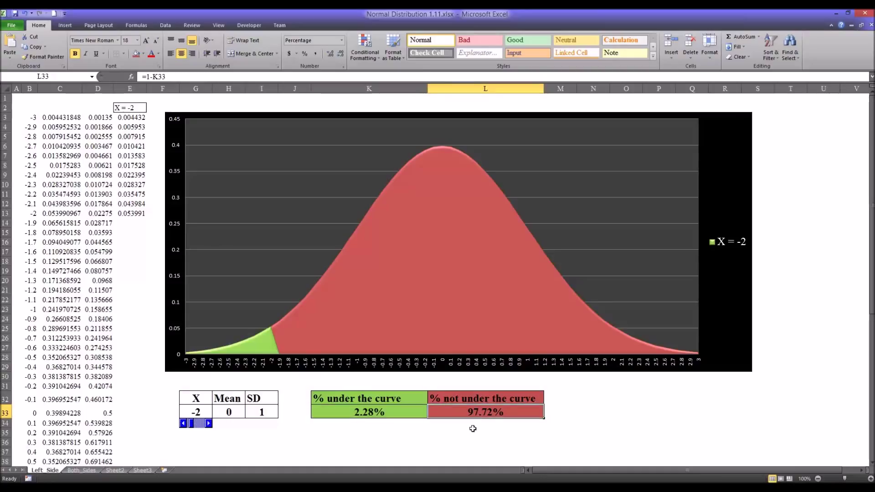
mouse_move(364, 340)
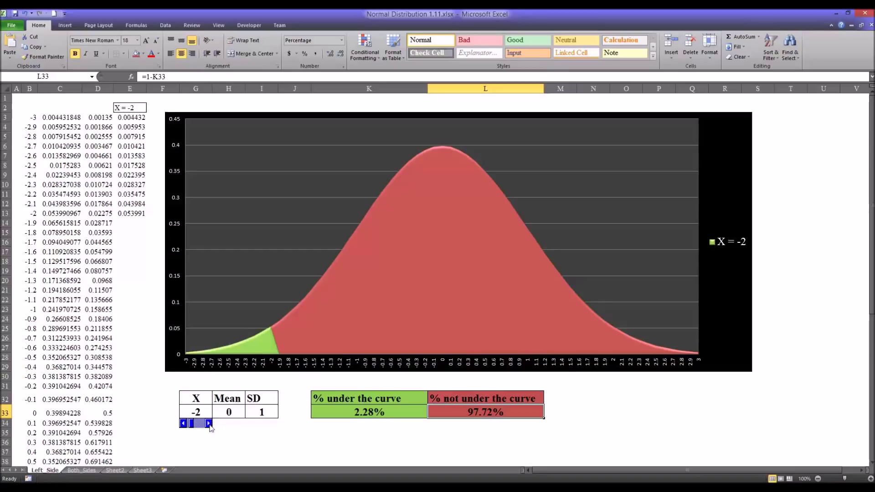
- Increase X to -1, widening the green tail to 15.87% under the curve
click(208, 422)
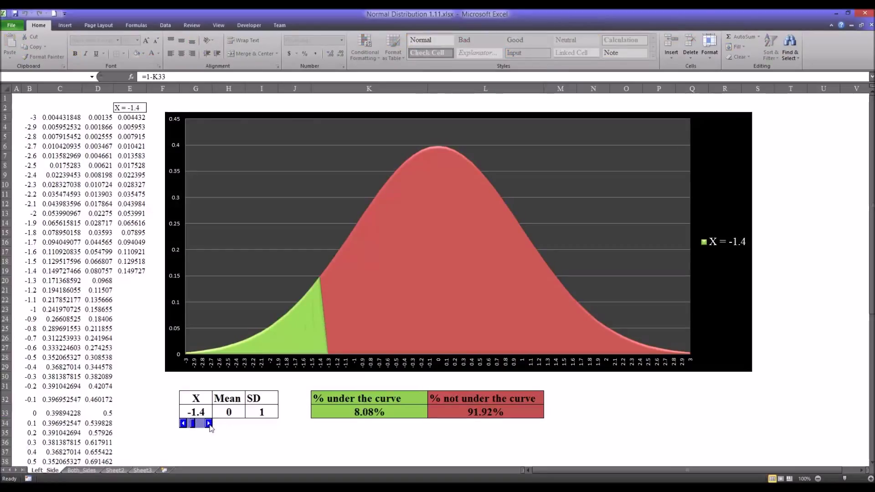
click(209, 423)
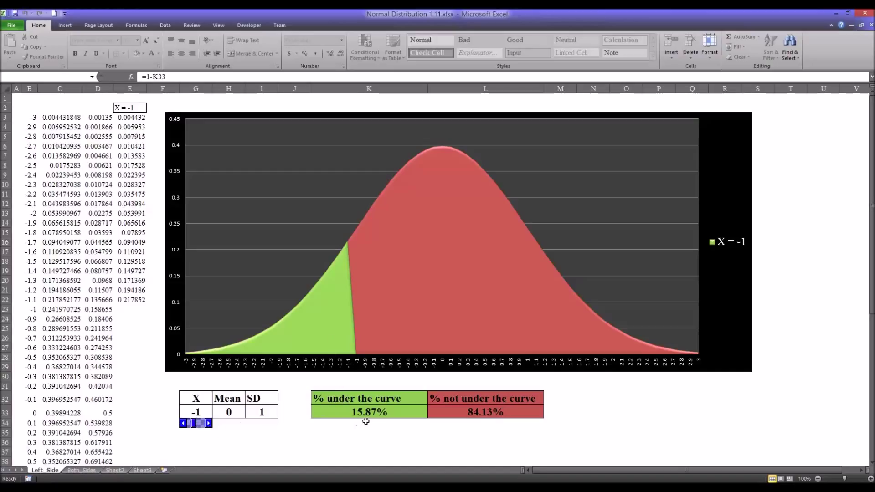
mouse_move(231, 349)
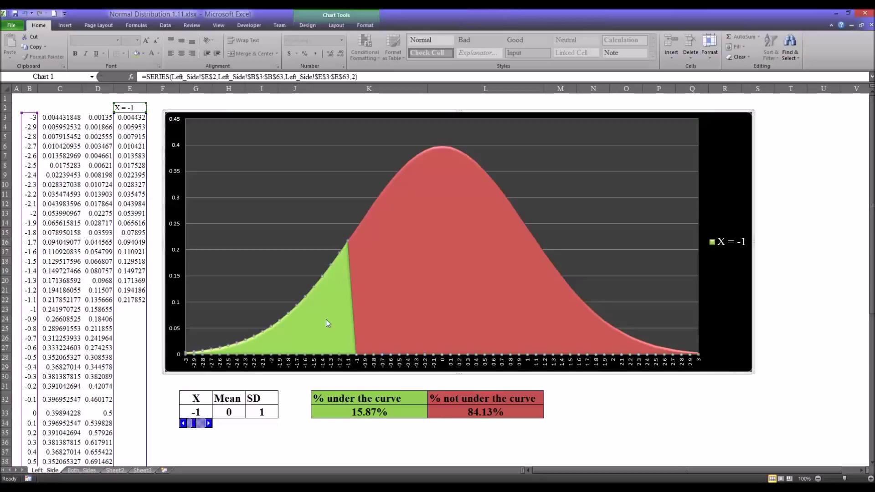
click(485, 412)
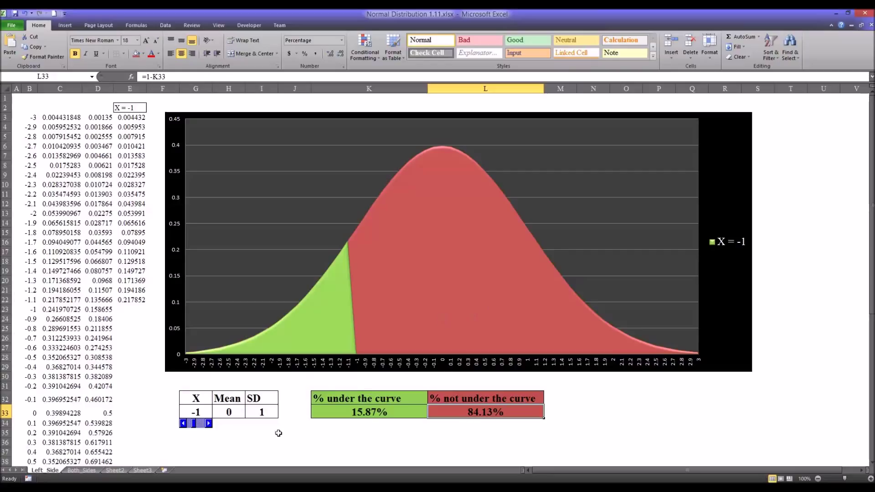
mouse_move(216, 421)
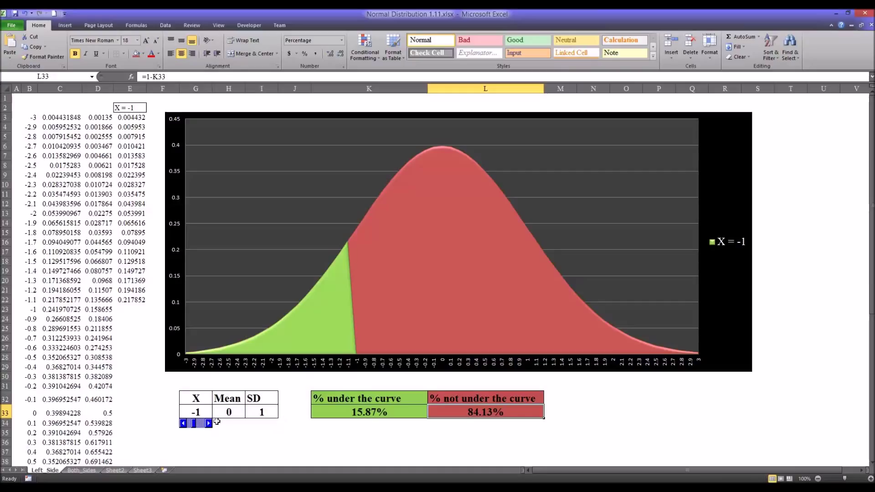
mouse_move(335, 290)
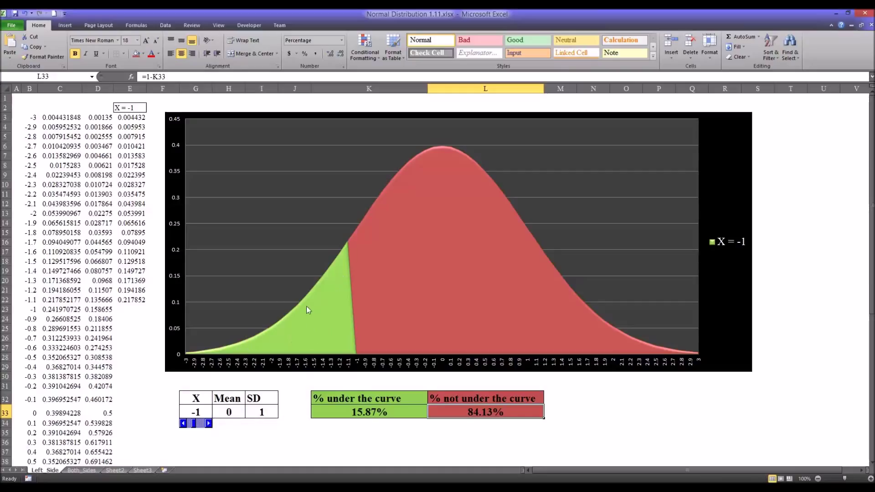
mouse_move(356, 417)
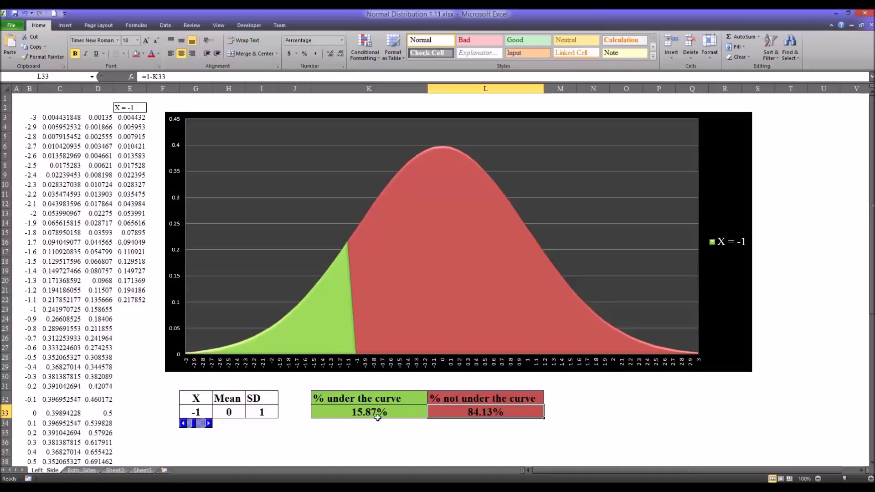
mouse_move(387, 309)
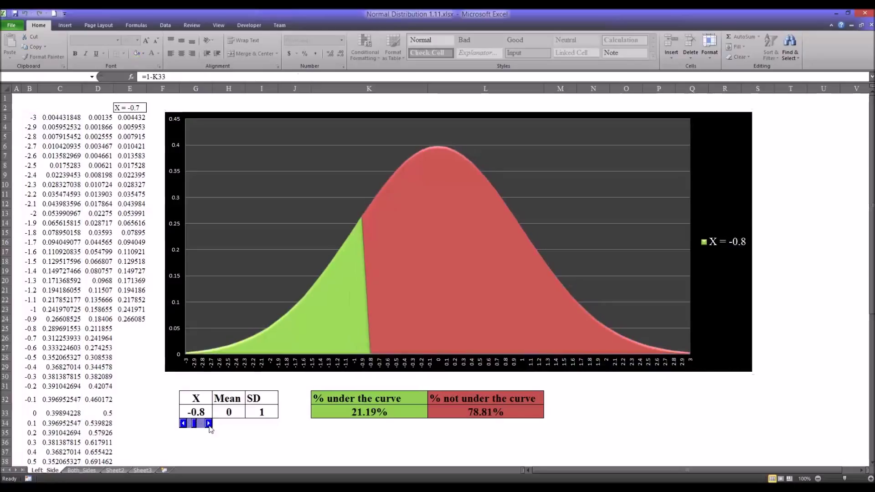
click(208, 423)
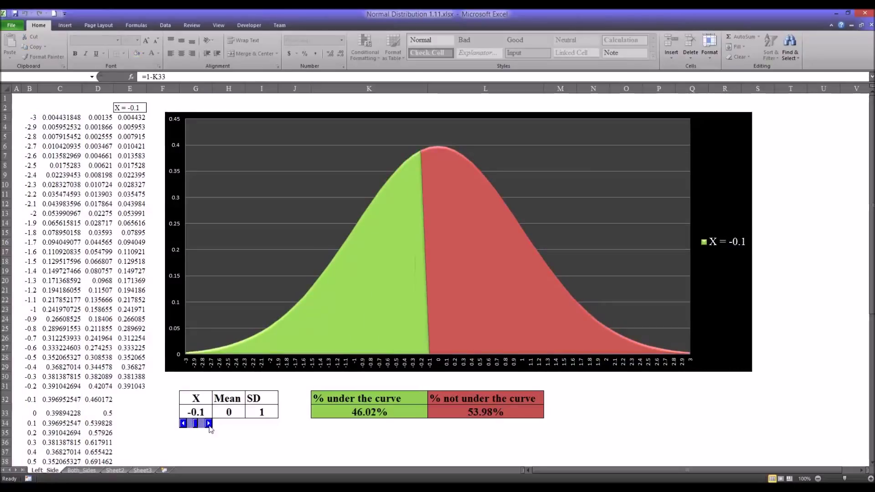
click(208, 423)
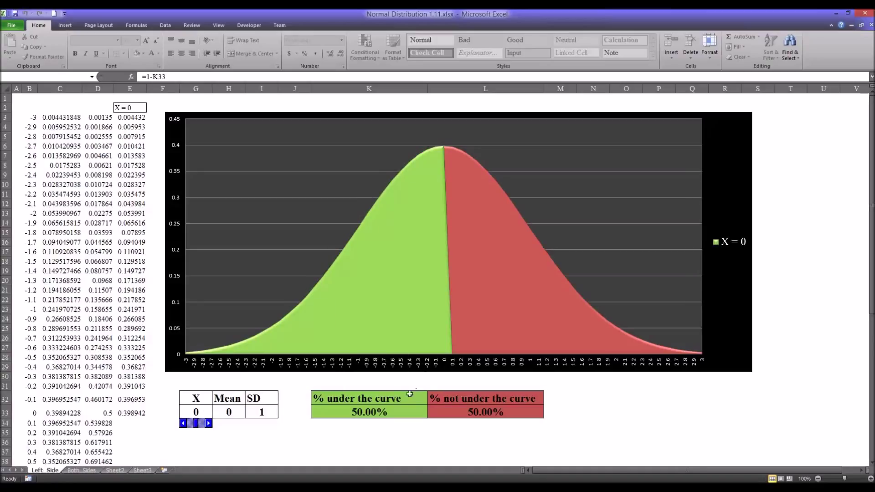
mouse_move(341, 311)
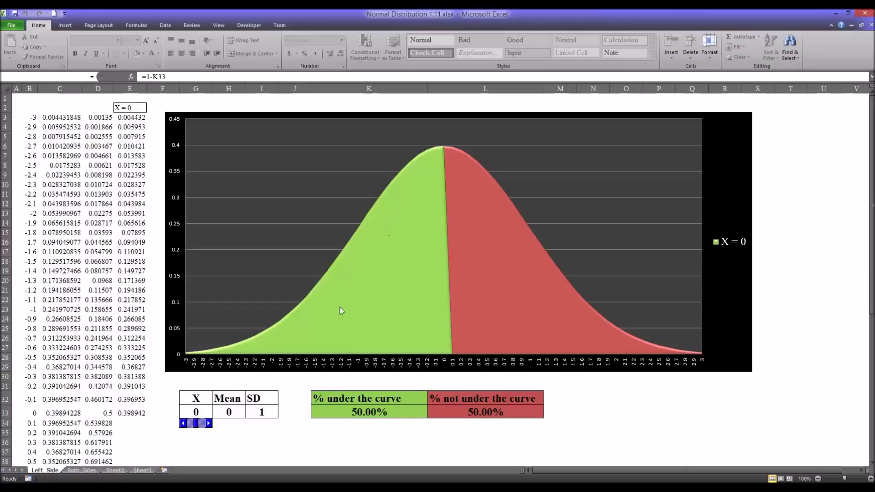
mouse_move(468, 244)
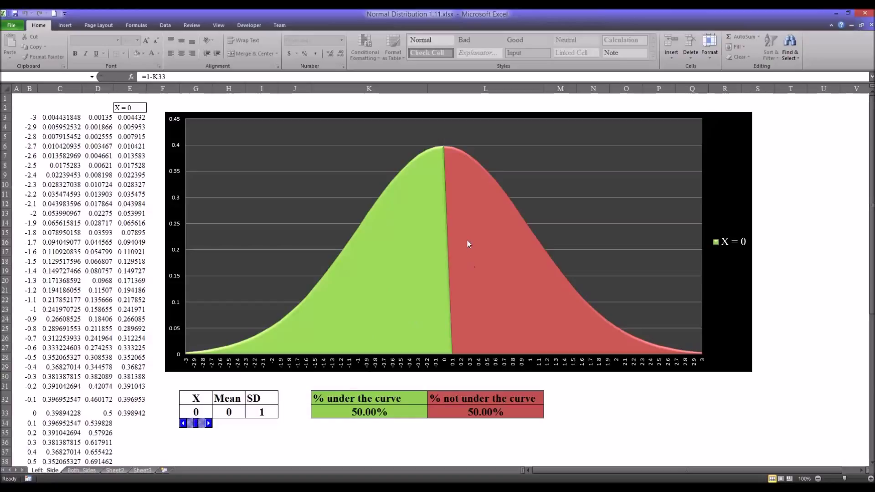
mouse_move(507, 308)
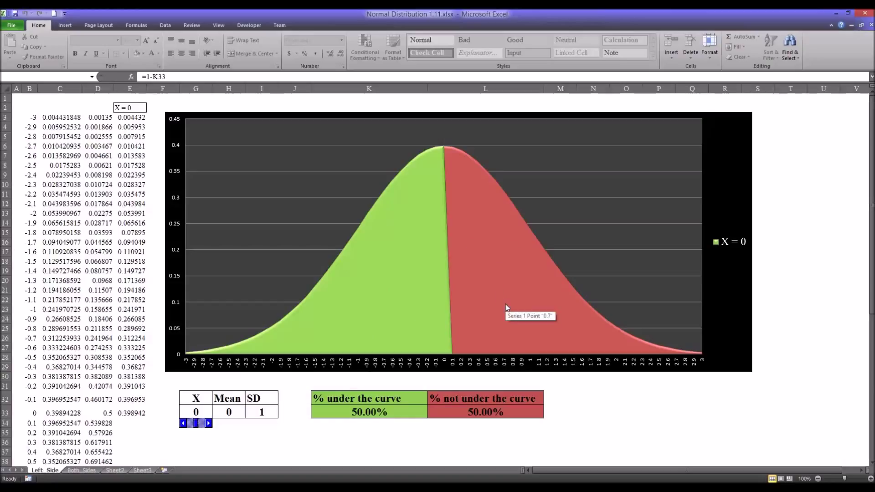
mouse_move(497, 298)
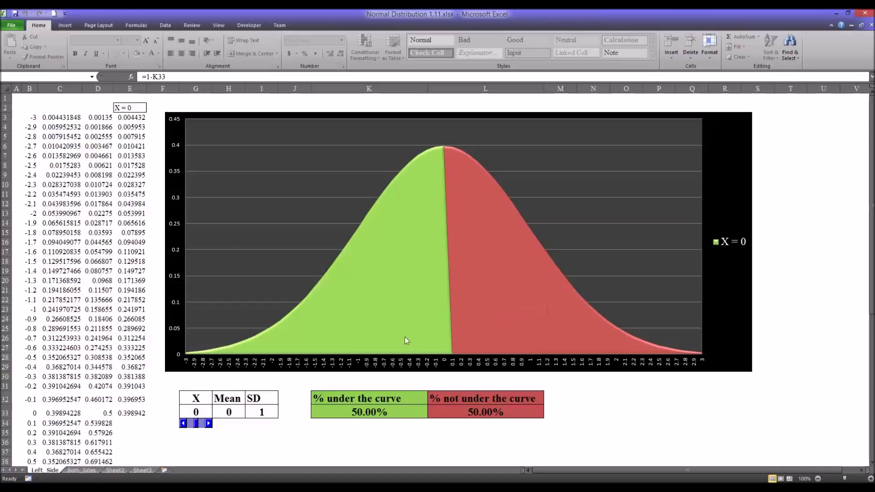
mouse_move(398, 318)
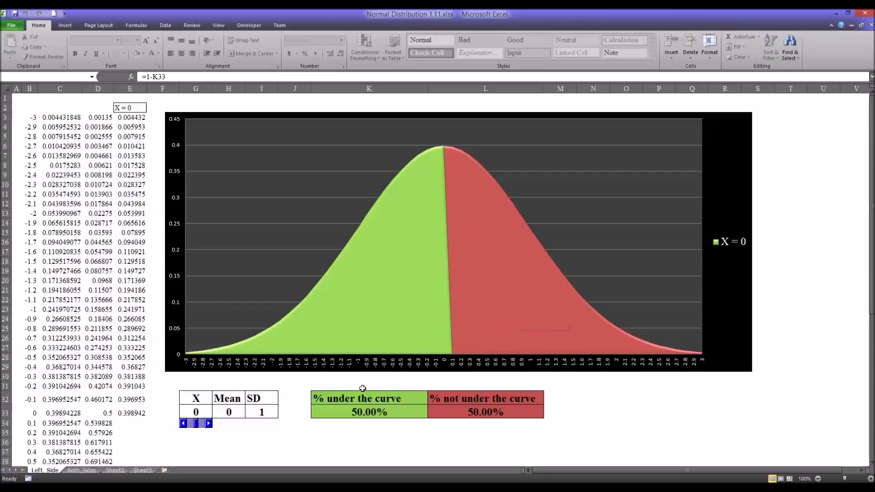
- Step X from 0 up to 3, leaving 99.87% under the curve and 0.13% not
click(208, 423)
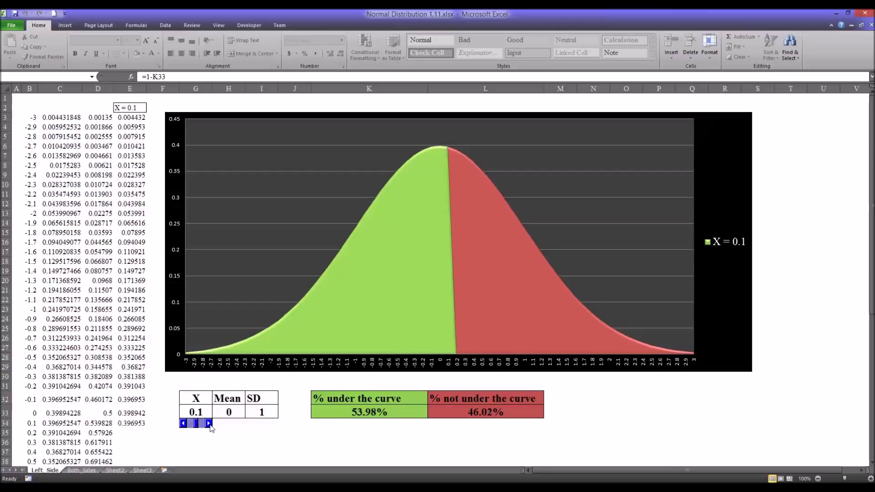
click(209, 423)
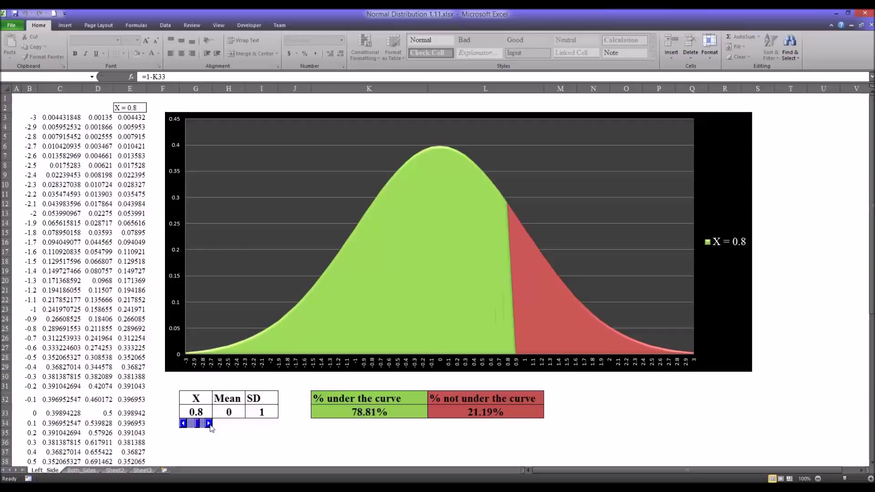
click(209, 423)
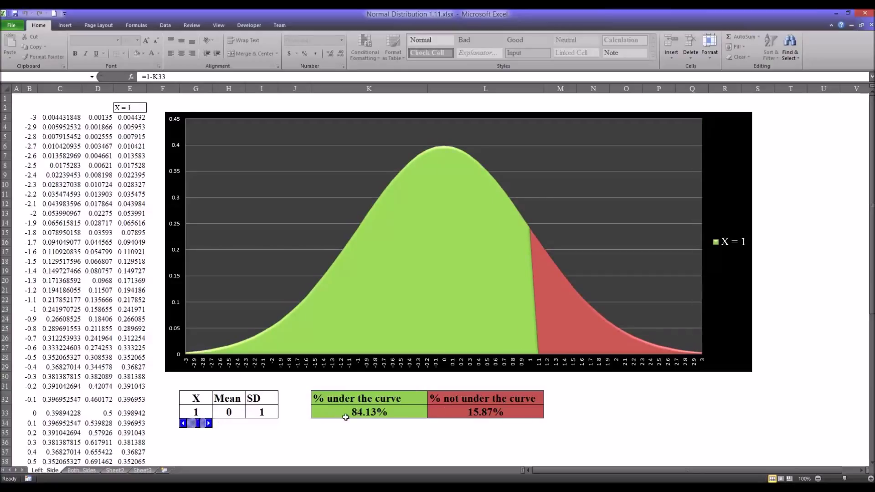
mouse_move(360, 365)
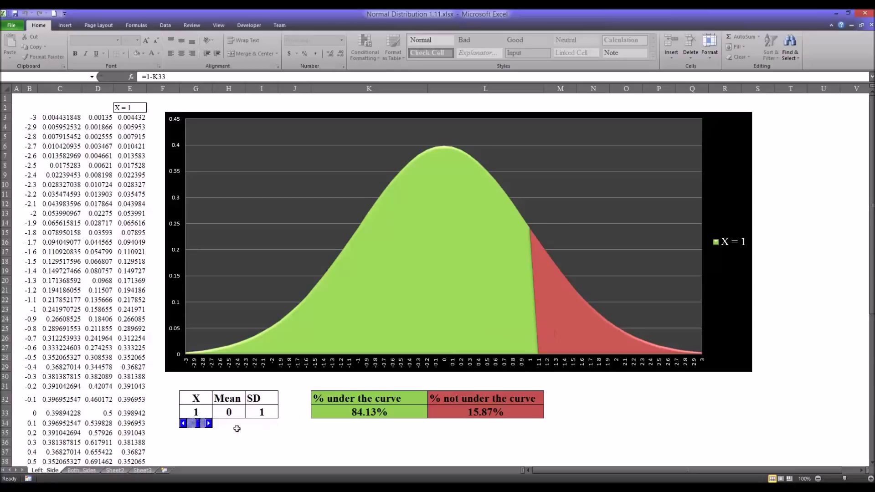
click(208, 423)
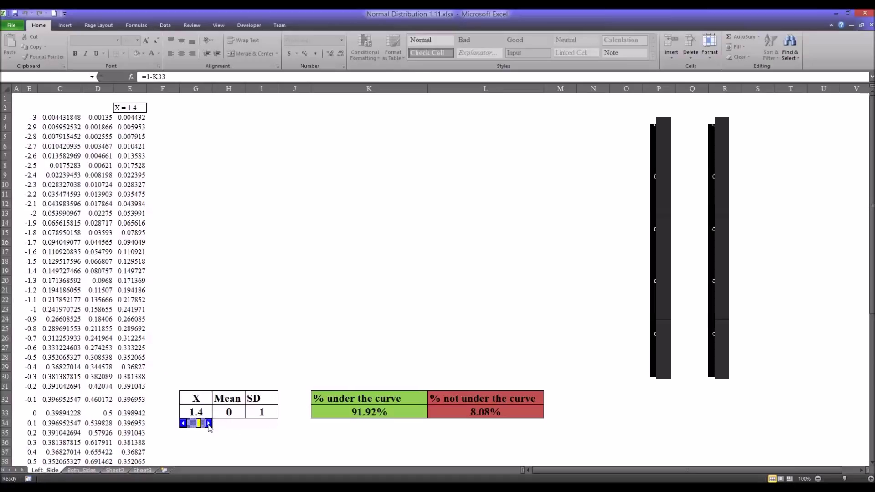
click(210, 423)
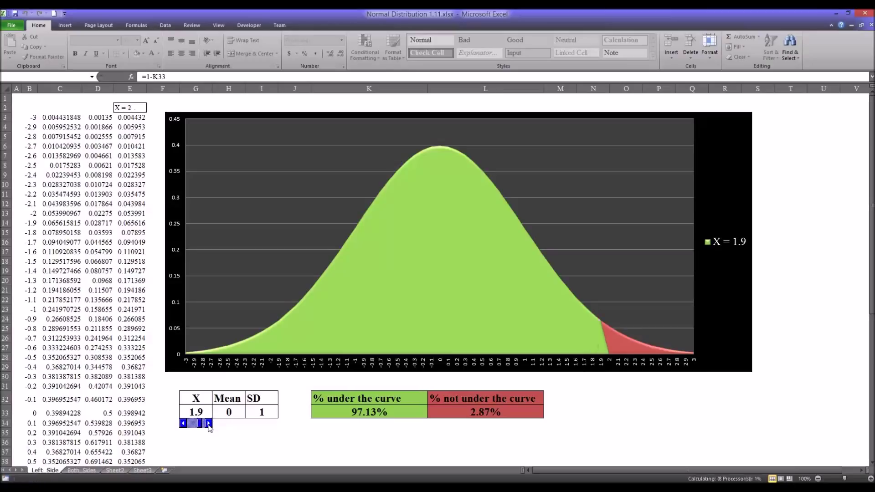
click(208, 423)
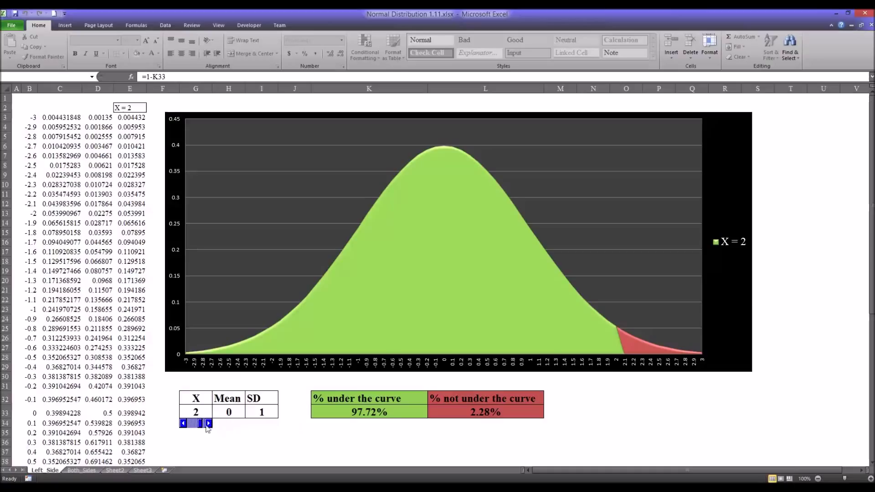
click(208, 423)
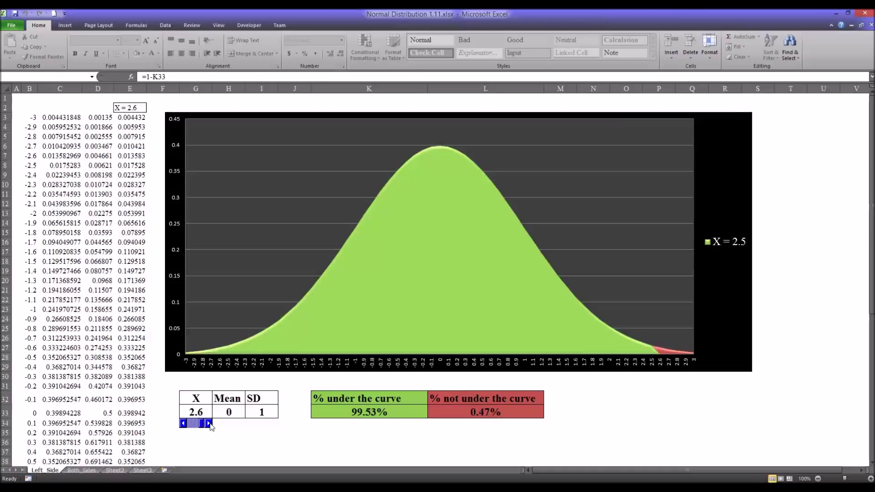
click(209, 423)
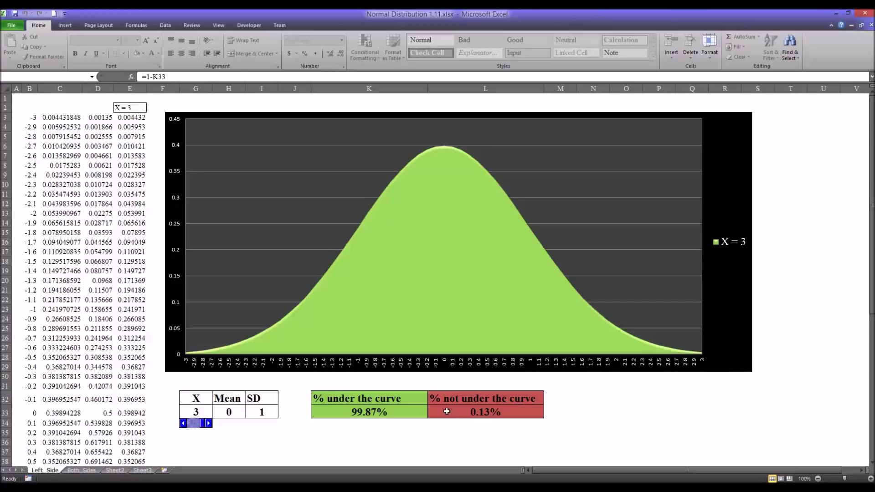
mouse_move(357, 334)
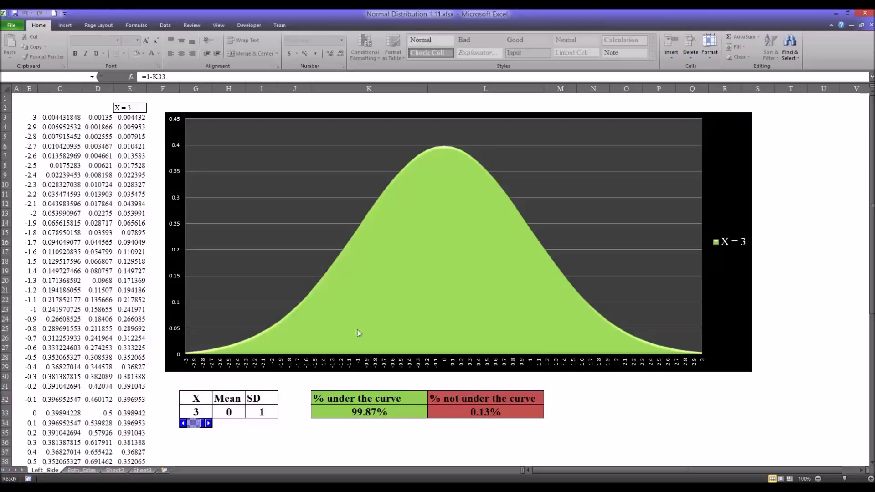
mouse_move(276, 375)
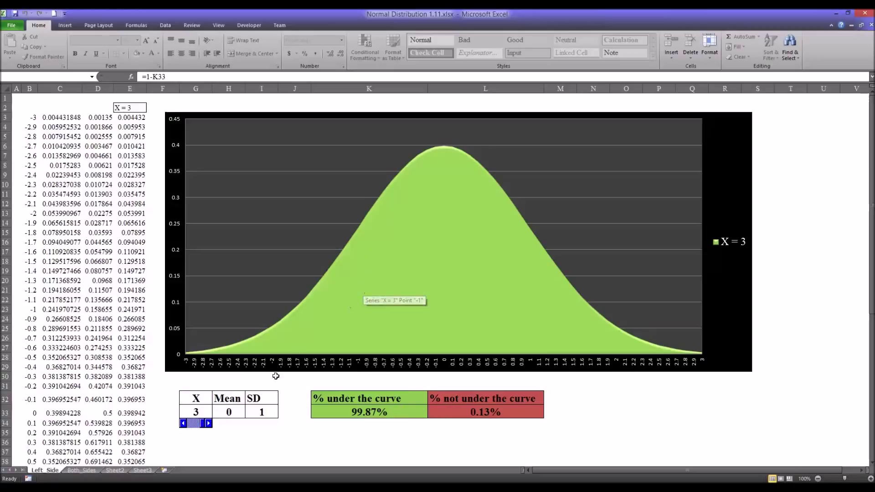
mouse_move(284, 321)
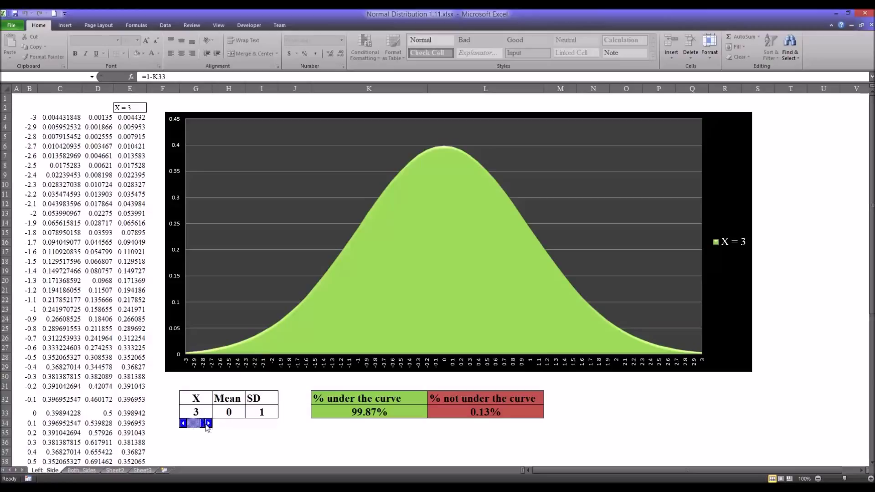
- Lower X from 3 down to -1.8 with the scroll bar's left arrow
click(183, 423)
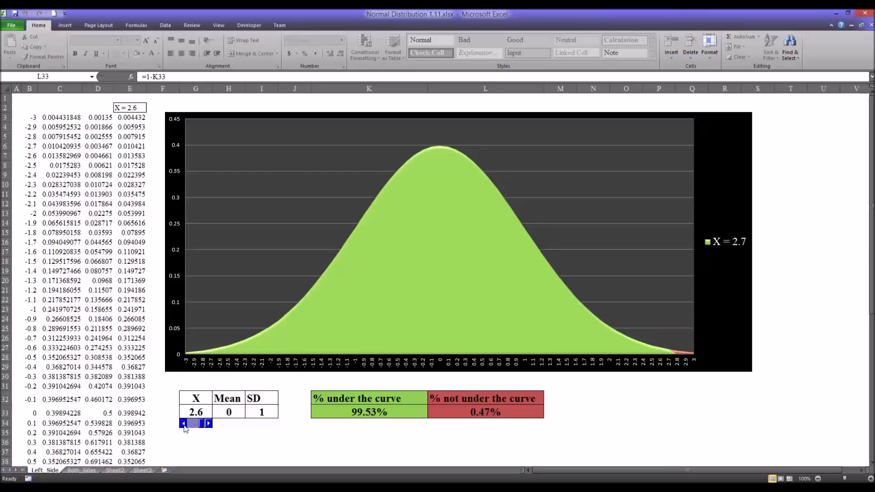
click(184, 422)
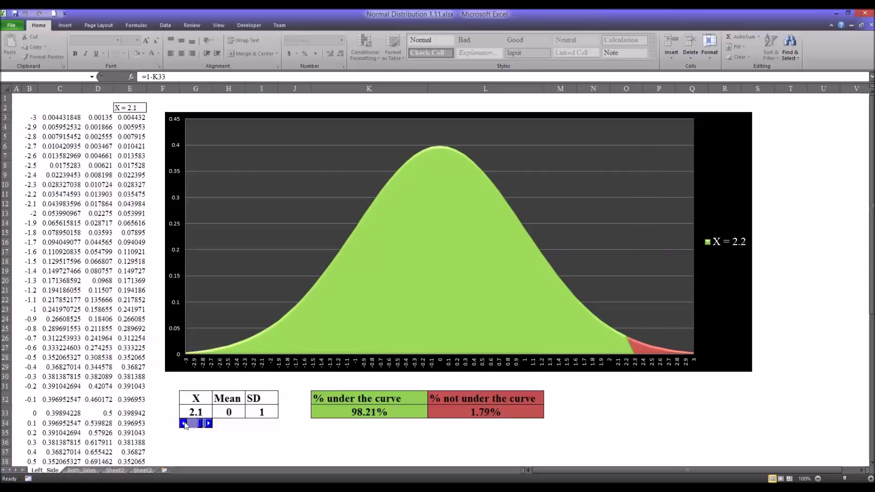
click(184, 423)
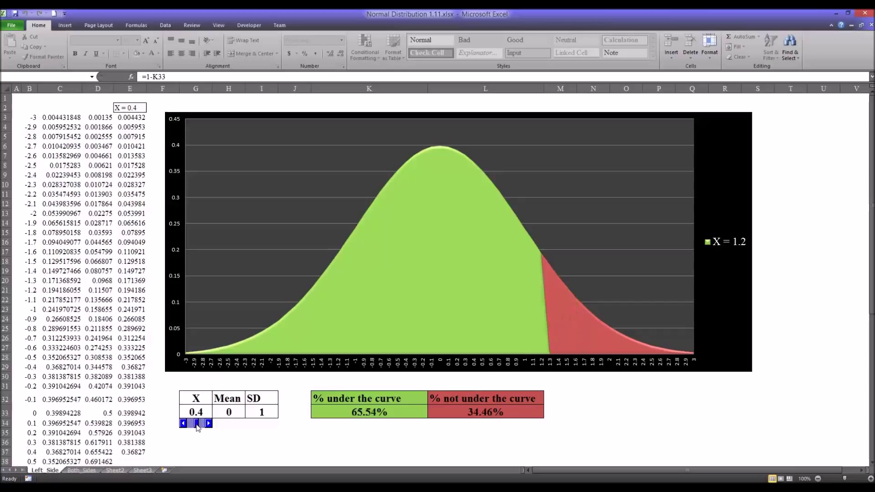
click(184, 423)
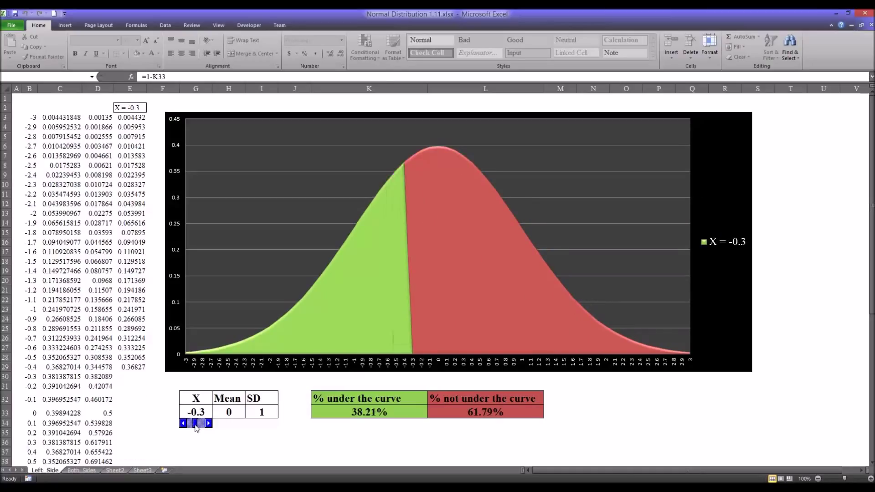
click(183, 423)
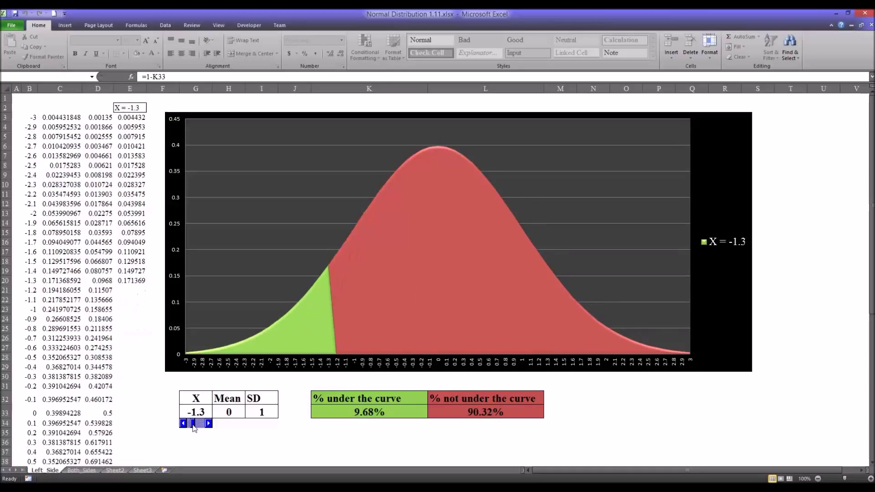
click(183, 423)
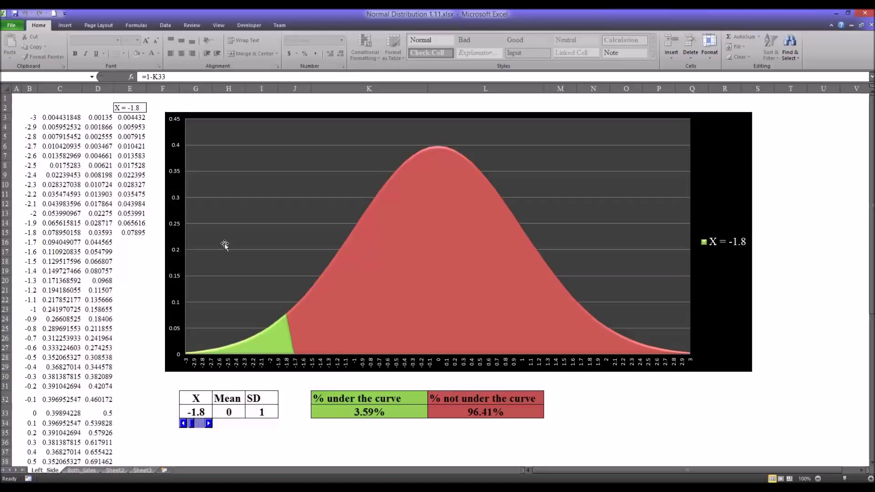
mouse_move(381, 302)
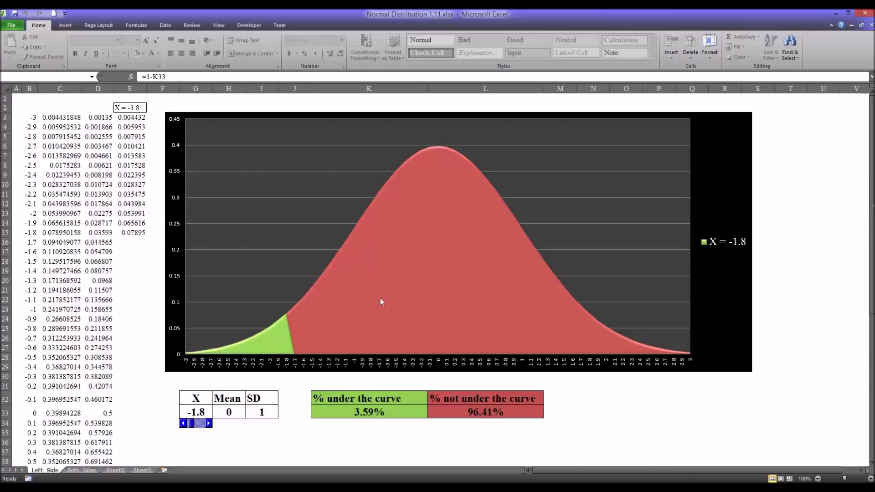
- Raise X back to -1 (15.87% under the curve), then move to the Both_Sides sheet
click(209, 423)
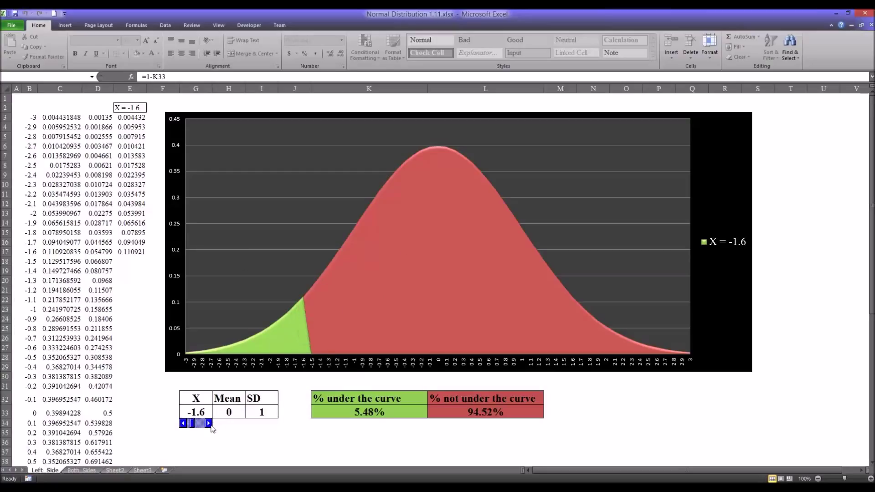
click(208, 423)
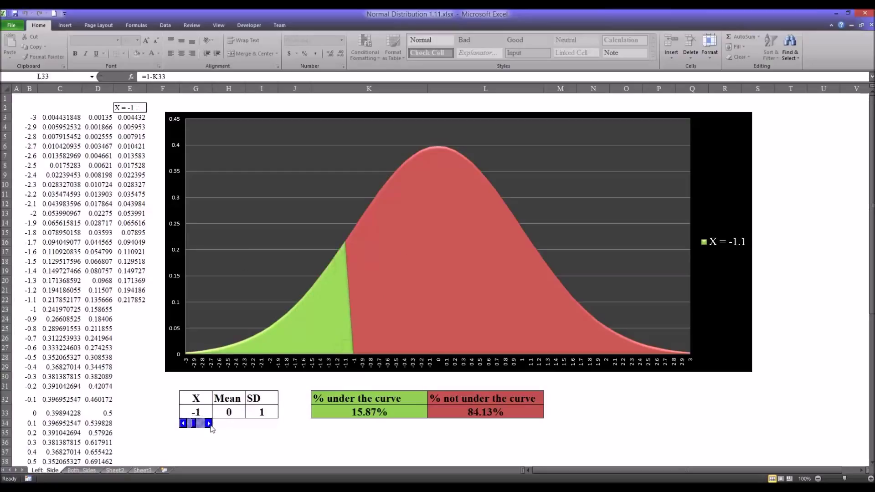
click(209, 423)
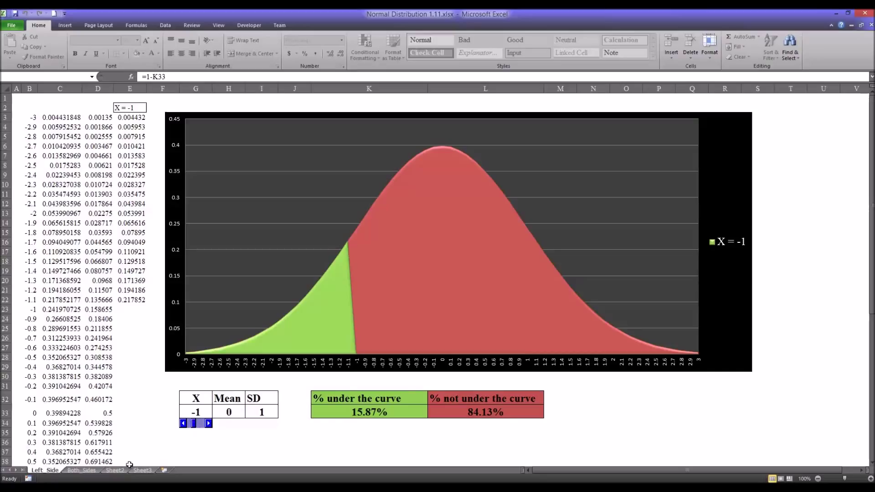
click(81, 470)
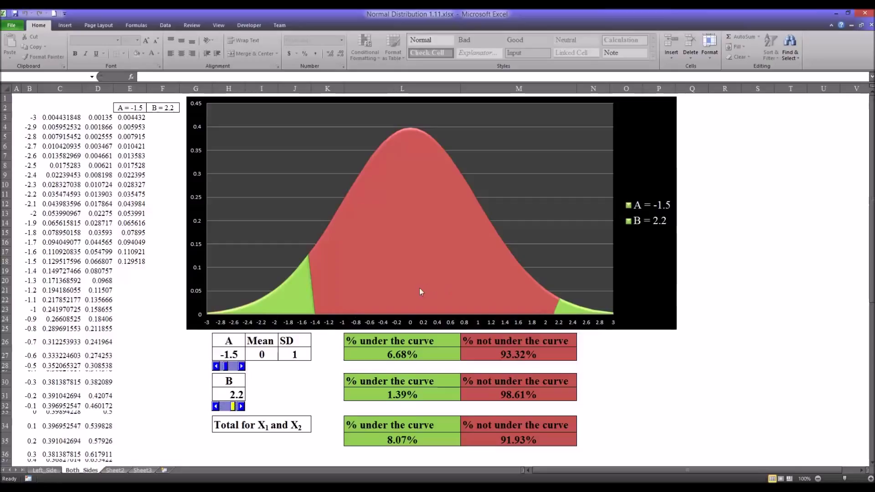
mouse_move(391, 280)
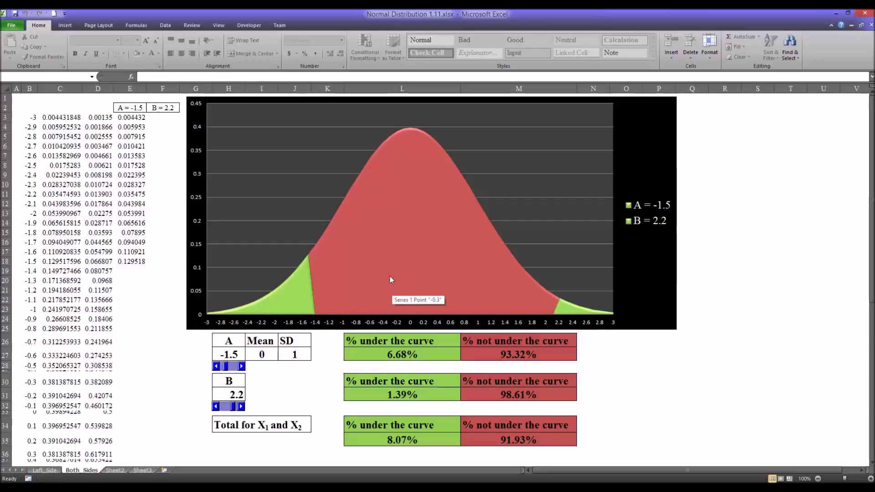
- Move boundary A down to -3 and B up to 3, totalling 0.27% in the tails
click(217, 366)
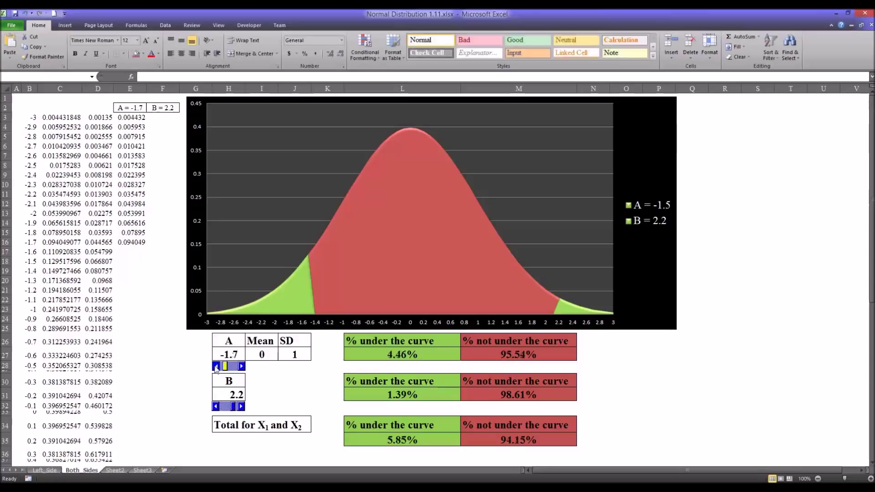
click(216, 366)
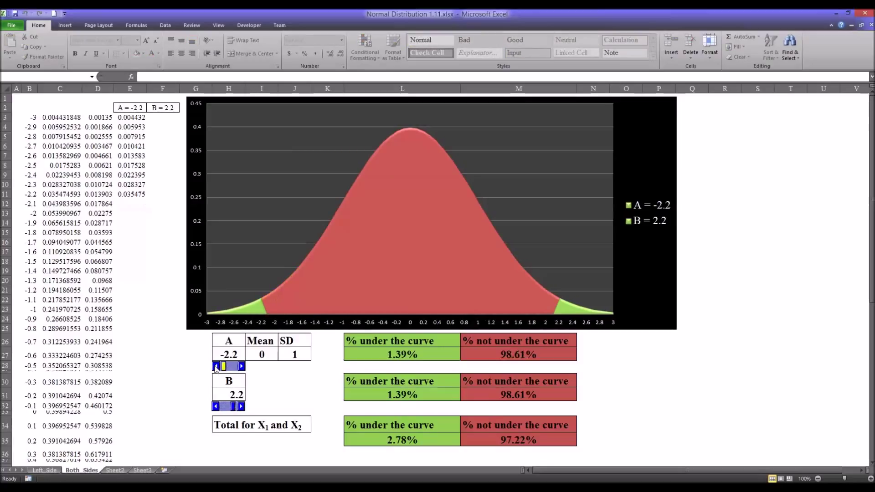
click(241, 366)
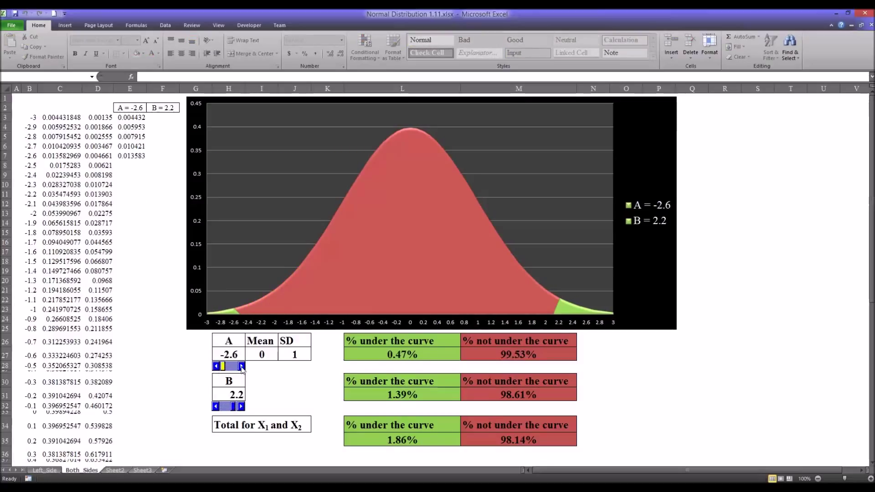
click(215, 366)
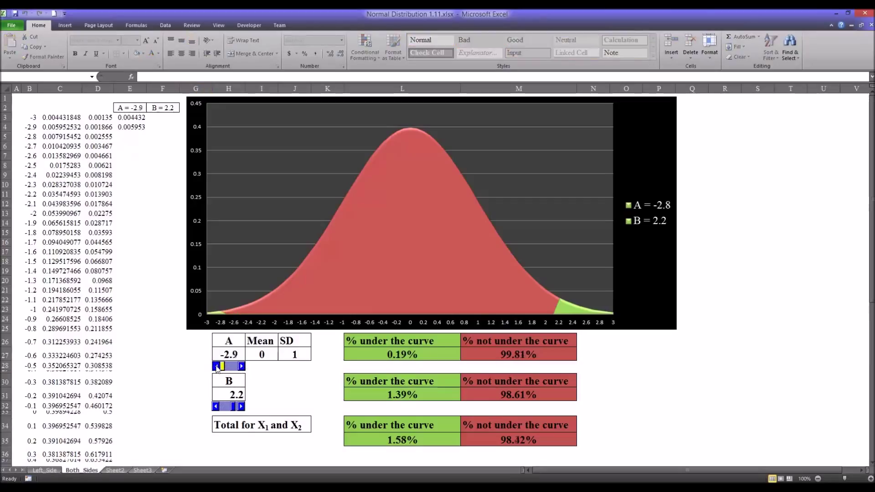
click(242, 406)
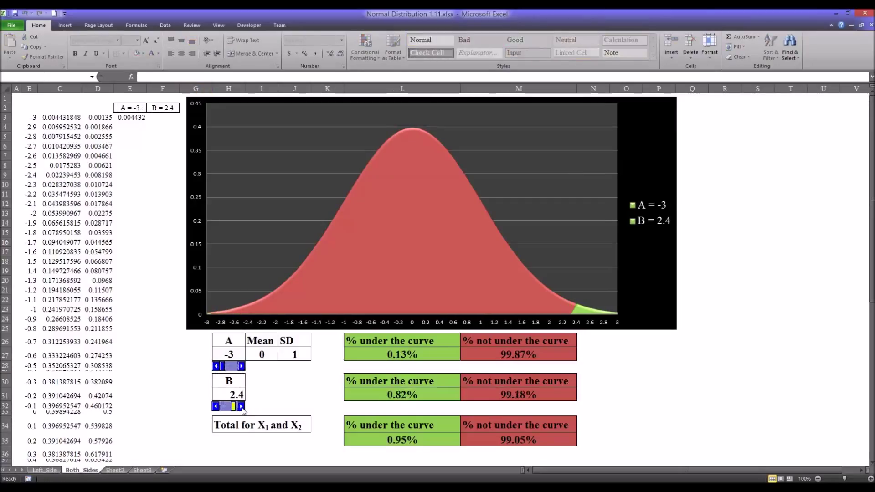
click(241, 405)
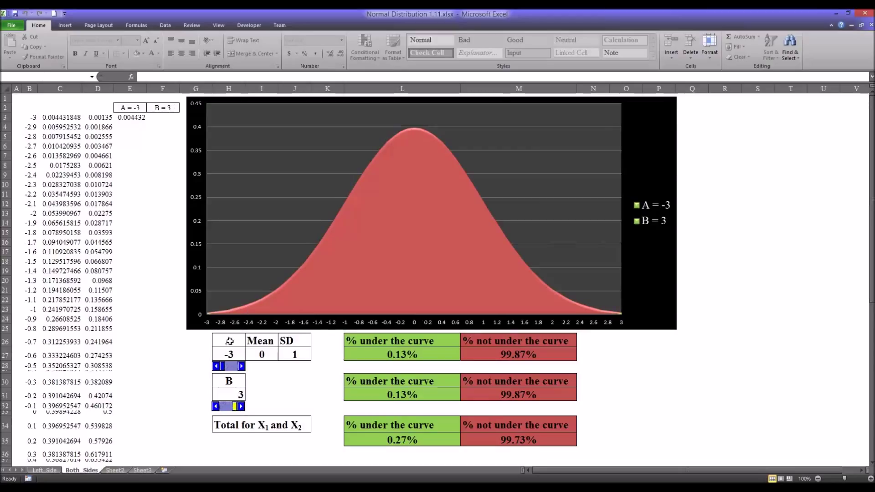
- Review the label and formulas behind boundaries A and B and their percentages
click(228, 340)
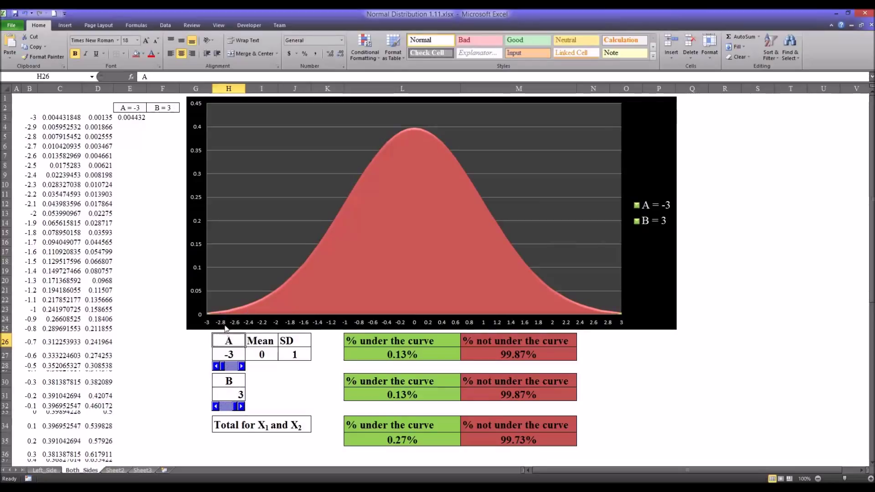
click(229, 380)
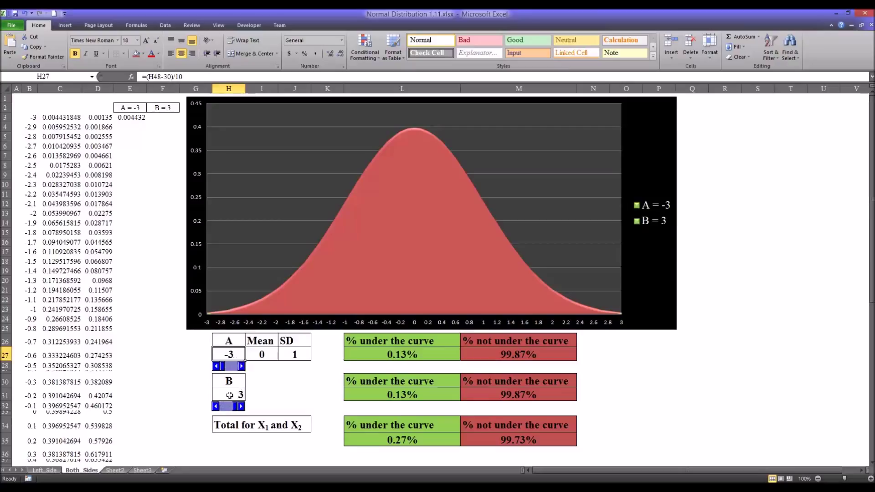
click(229, 394)
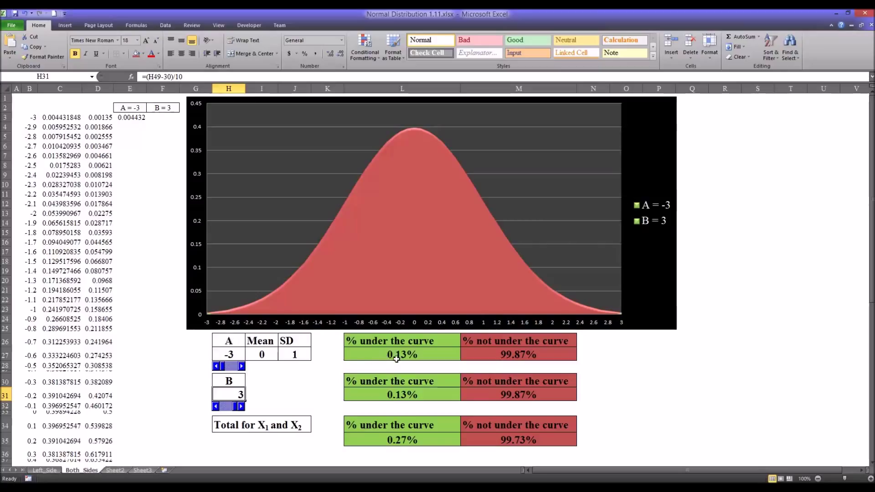
click(518, 355)
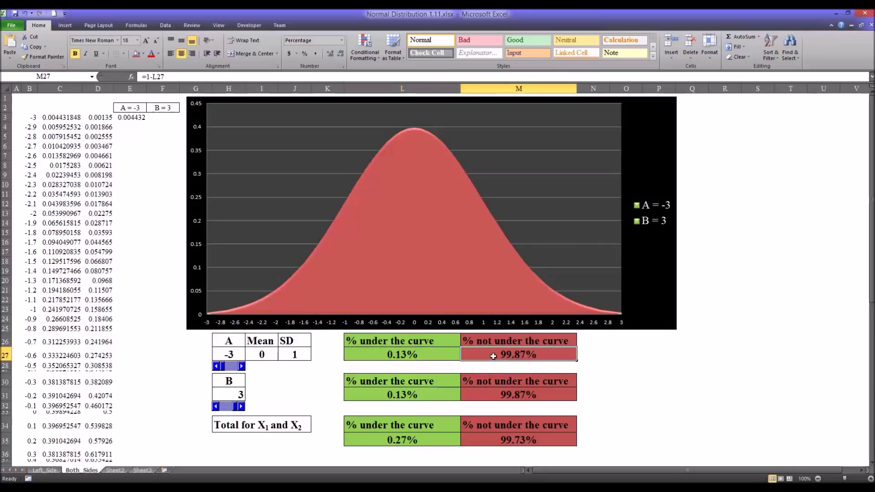
click(402, 394)
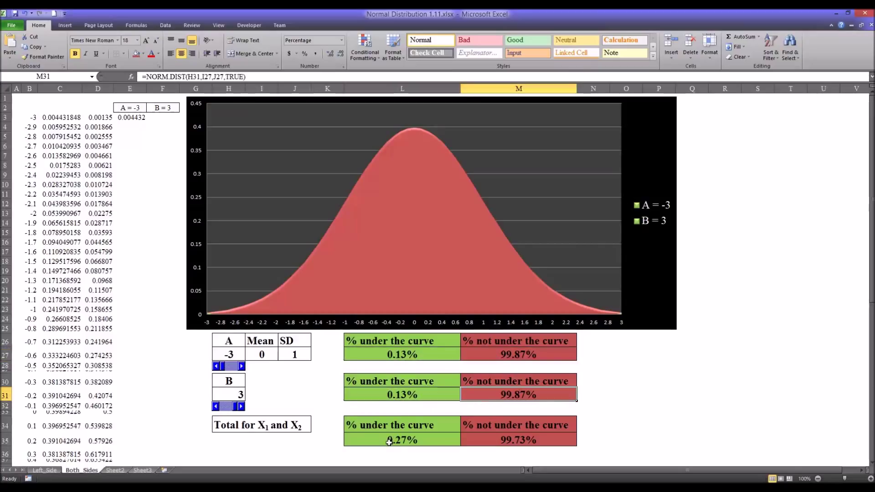
- Relabel the combined row 'Total for A and B' and check its percentage formulas
click(261, 425)
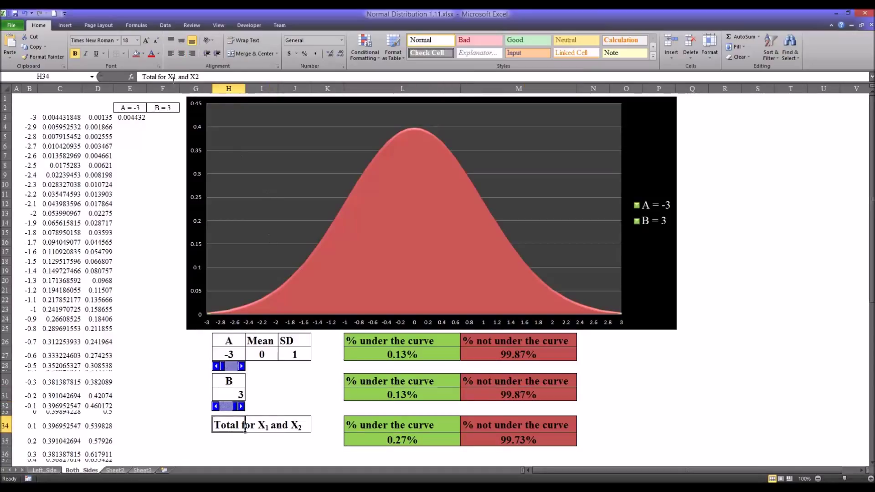
double_click(261, 425)
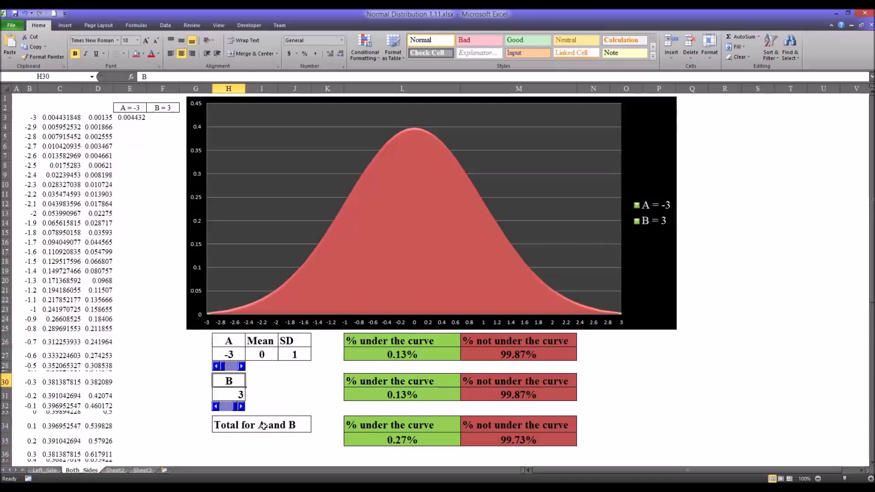
click(261, 424)
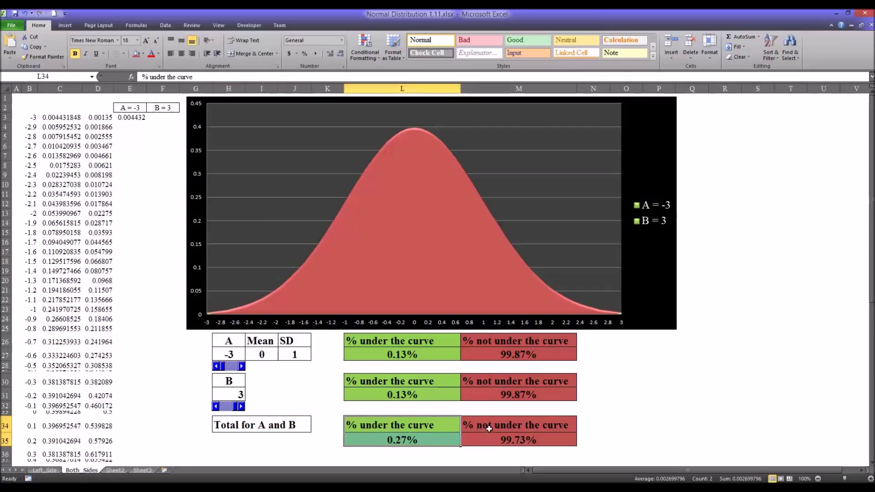
click(517, 440)
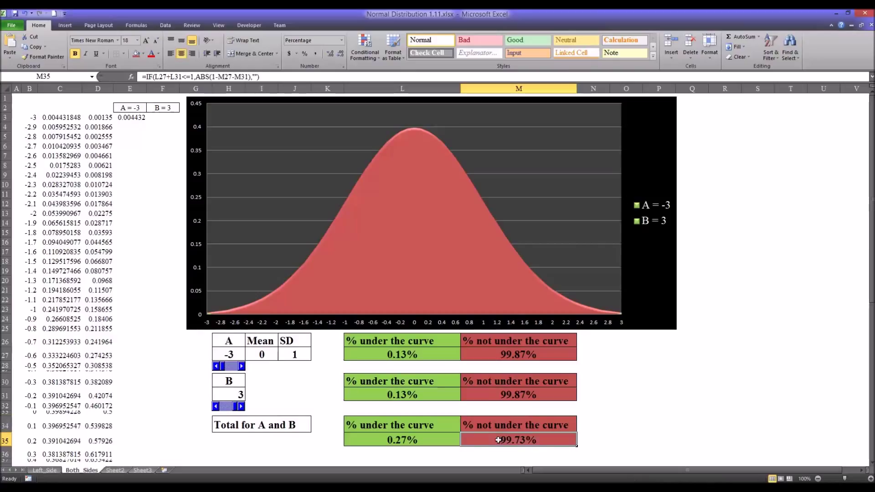
mouse_move(213, 333)
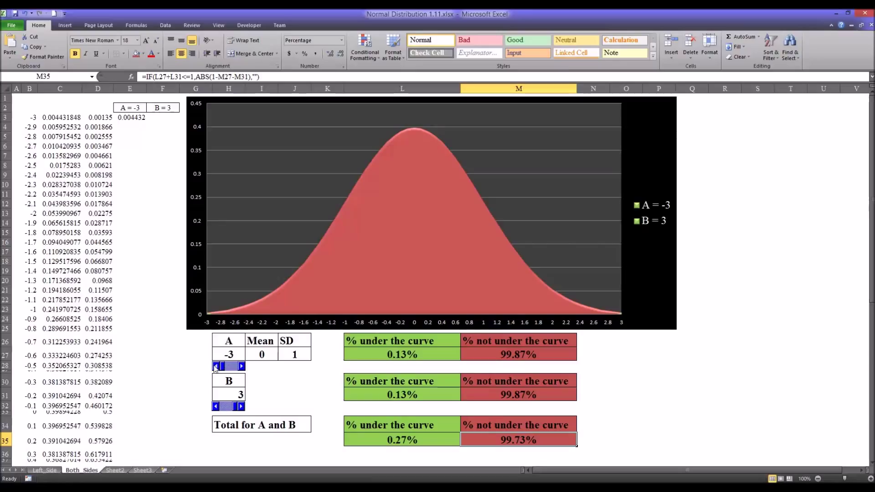
- Move boundary A up to -1 and lower boundary B to 2
click(241, 366)
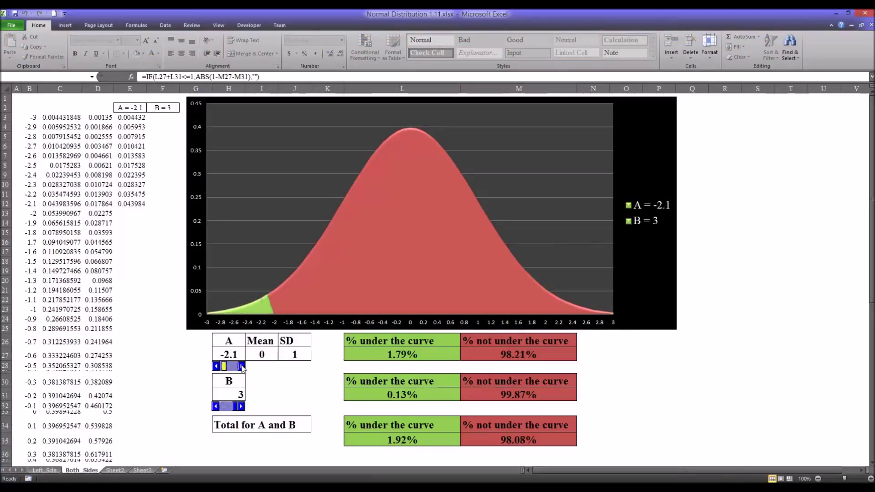
click(216, 366)
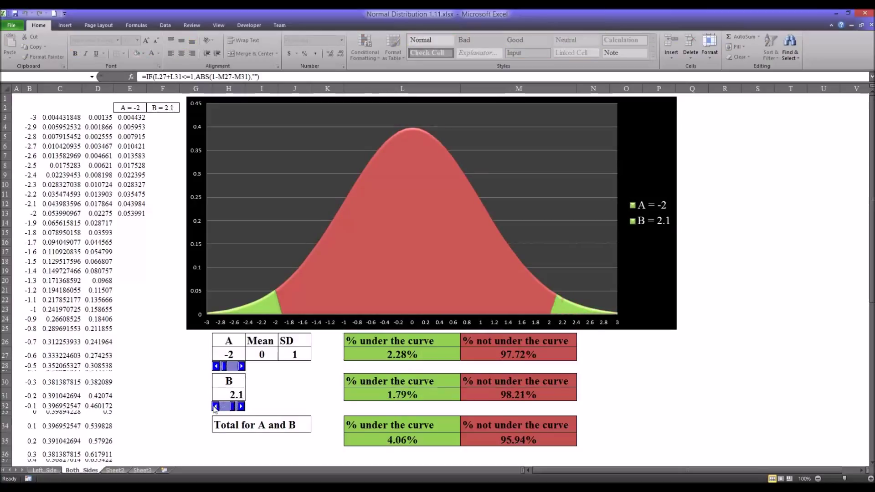
click(216, 406)
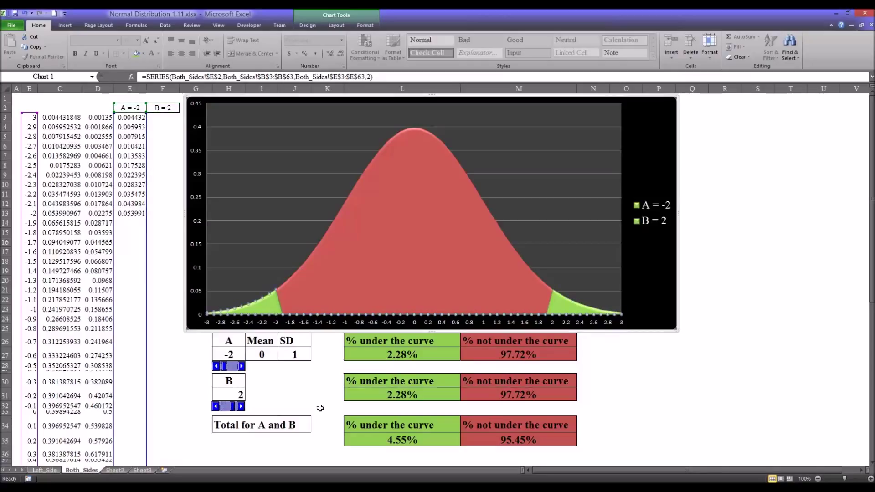
mouse_move(383, 441)
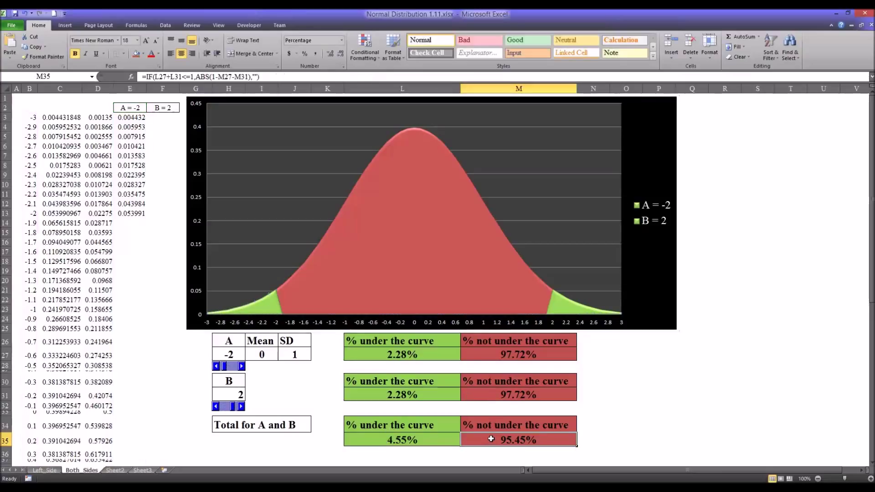
mouse_move(505, 435)
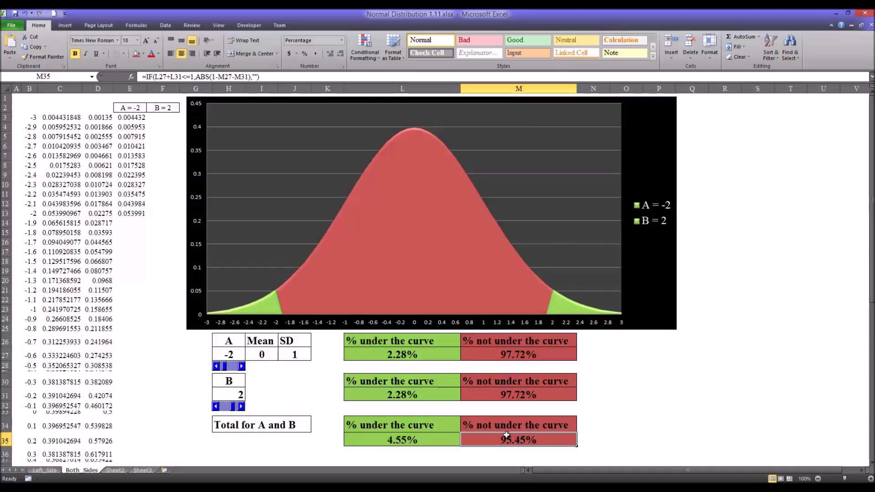
mouse_move(423, 248)
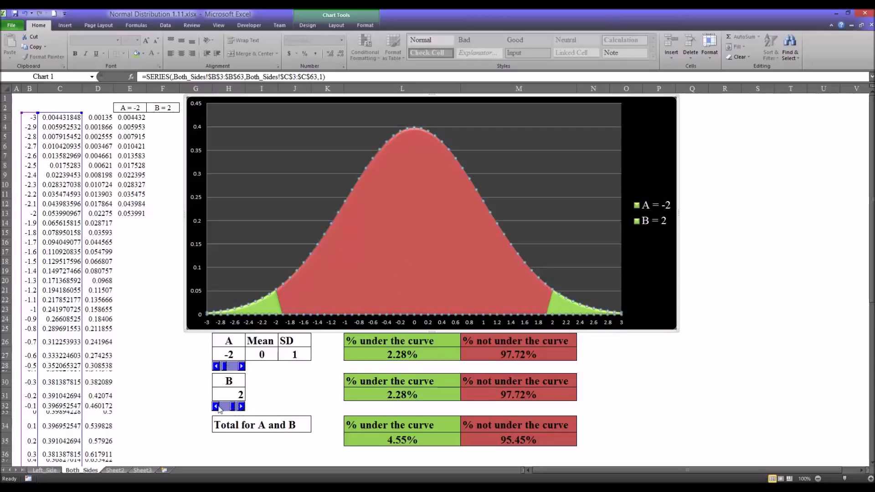
click(216, 406)
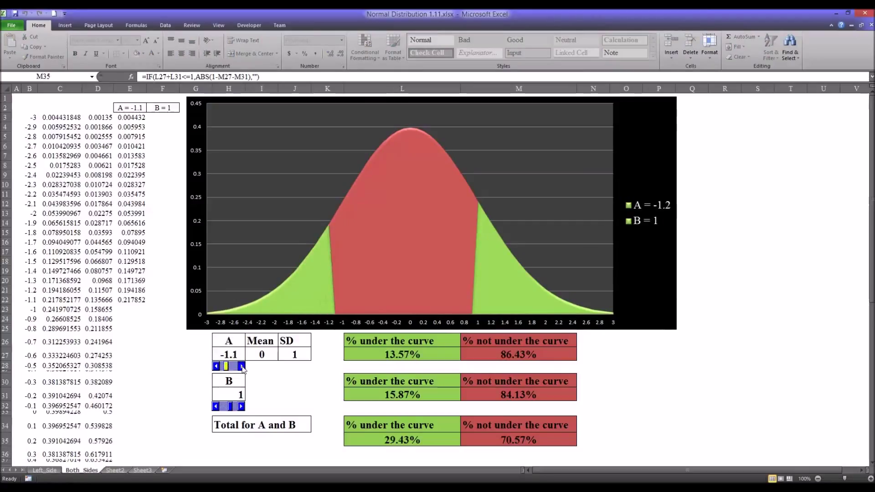
click(241, 366)
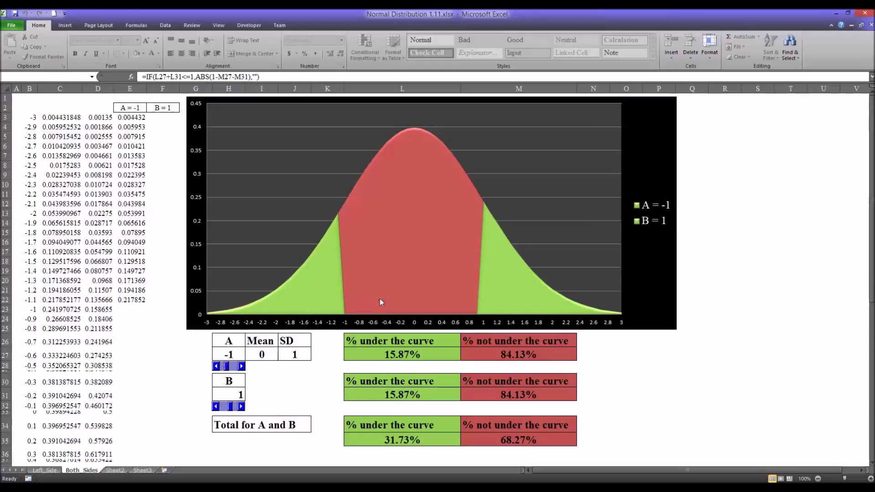
mouse_move(305, 284)
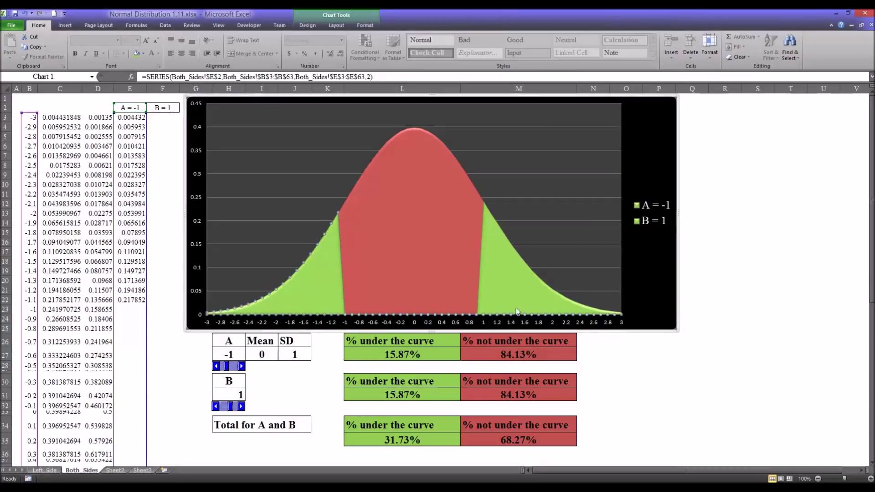
- Check the combined percentage formulas and the chart, then lower B further
click(402, 440)
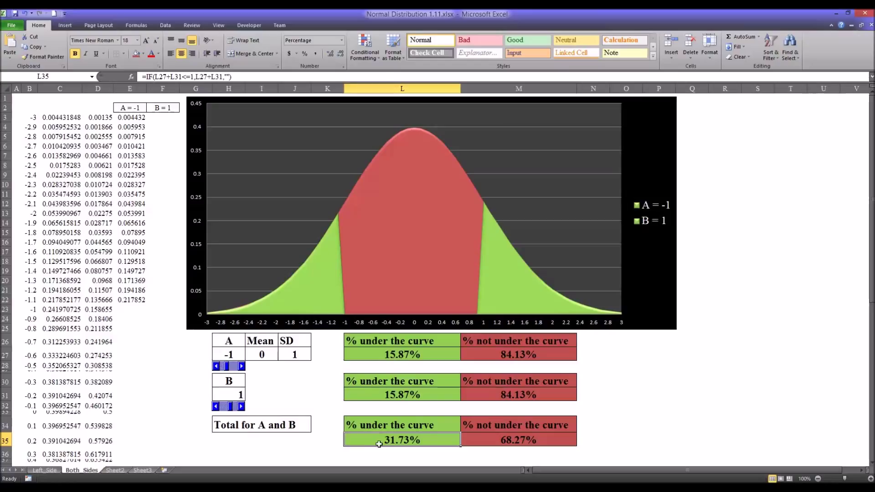
mouse_move(366, 442)
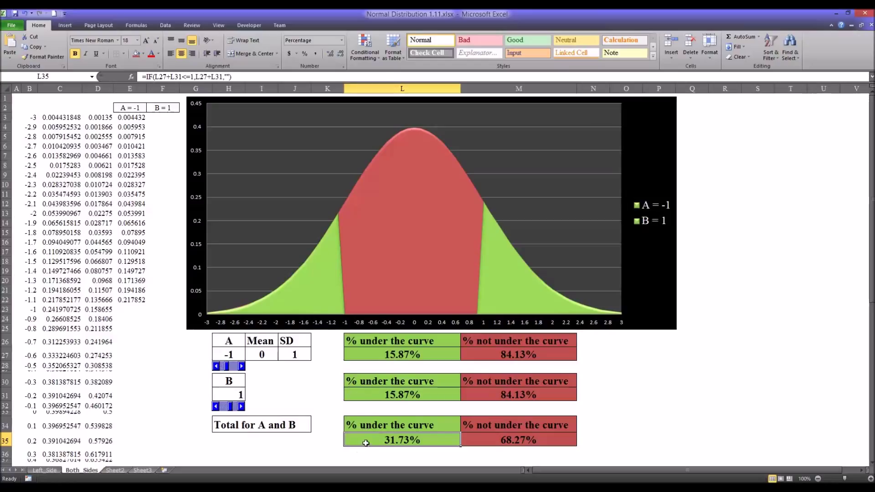
mouse_move(492, 440)
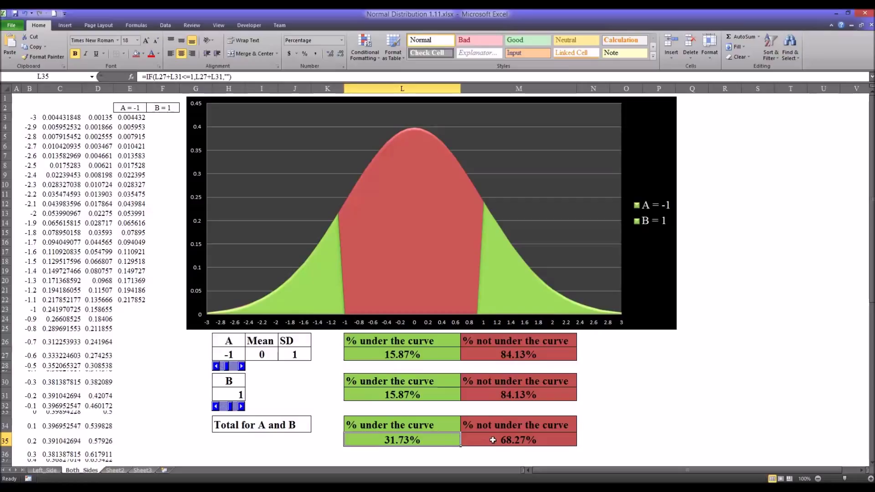
click(517, 440)
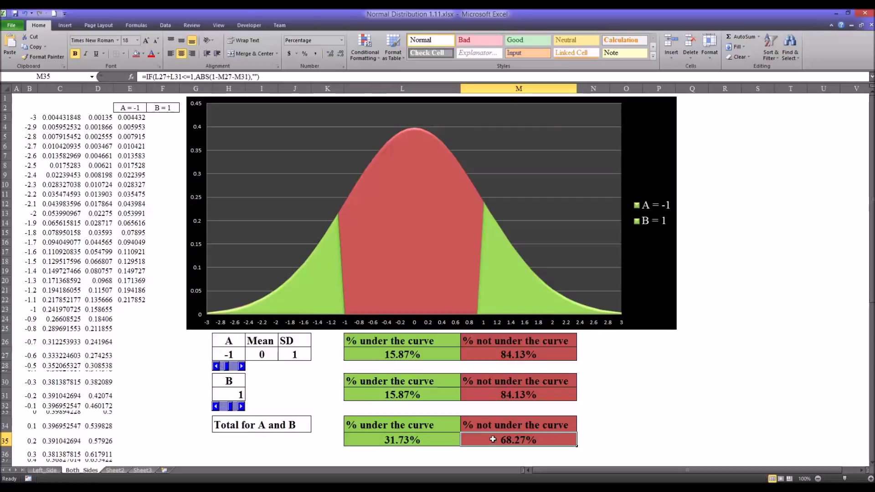
click(423, 203)
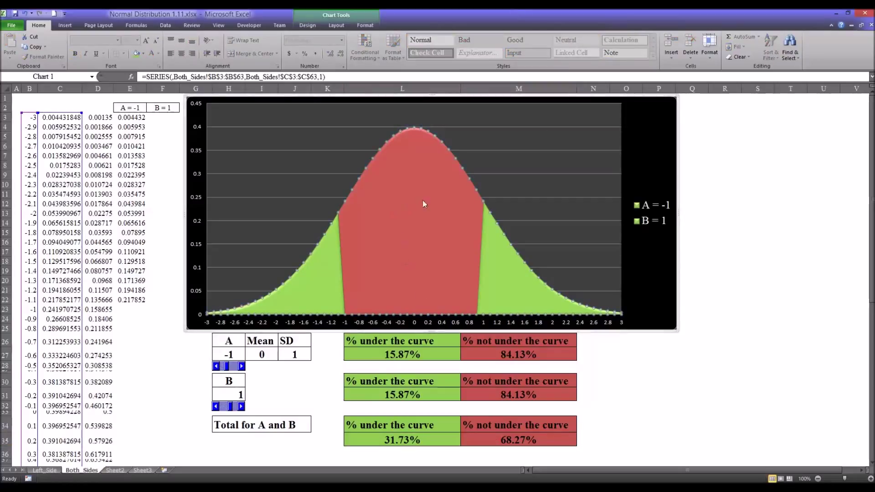
mouse_move(415, 252)
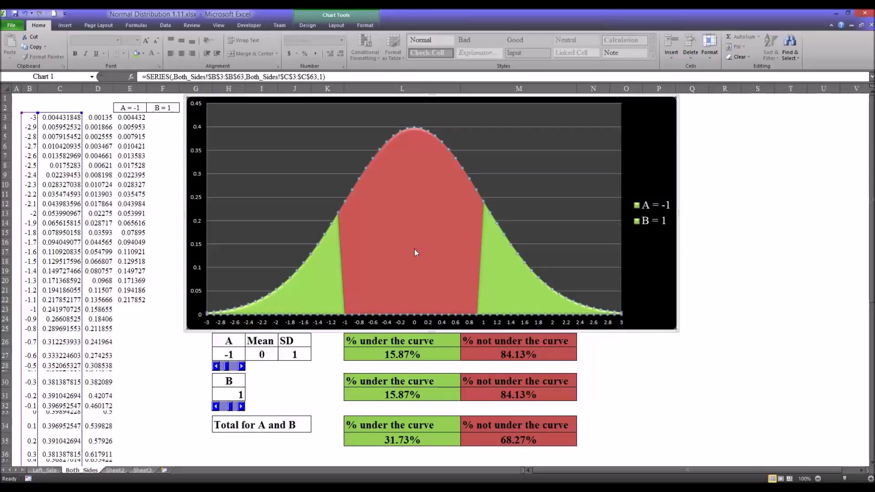
mouse_move(415, 254)
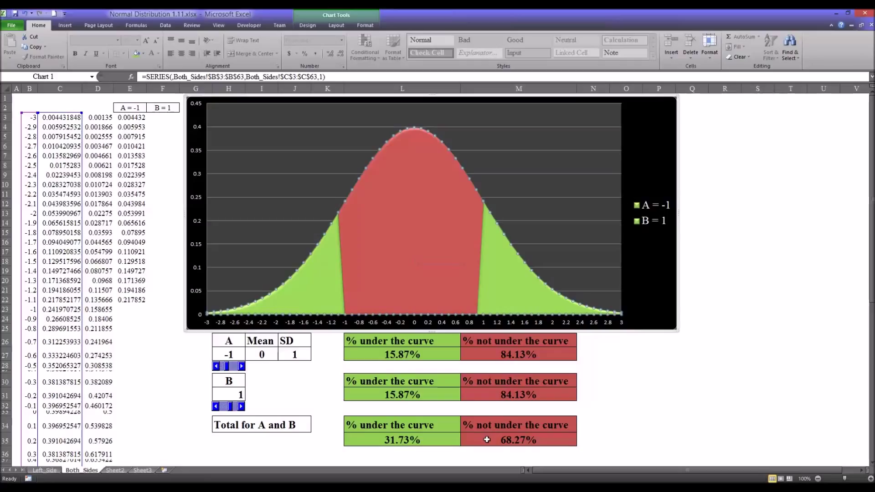
click(517, 440)
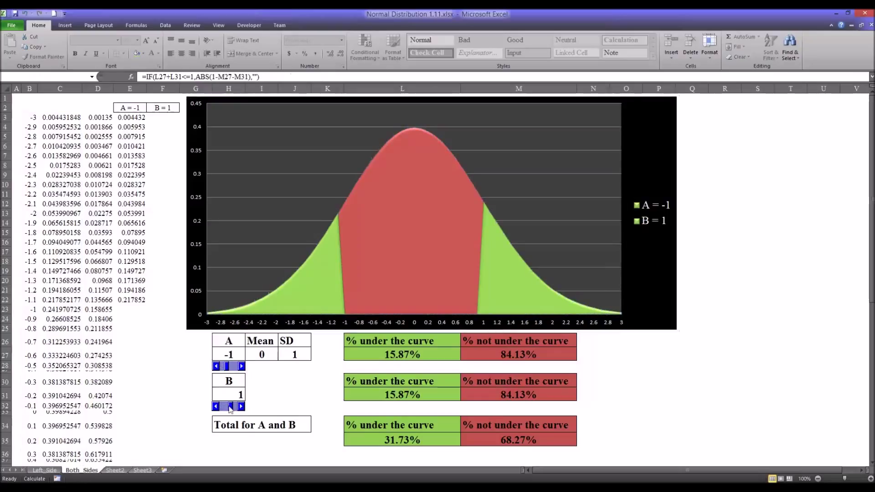
click(217, 406)
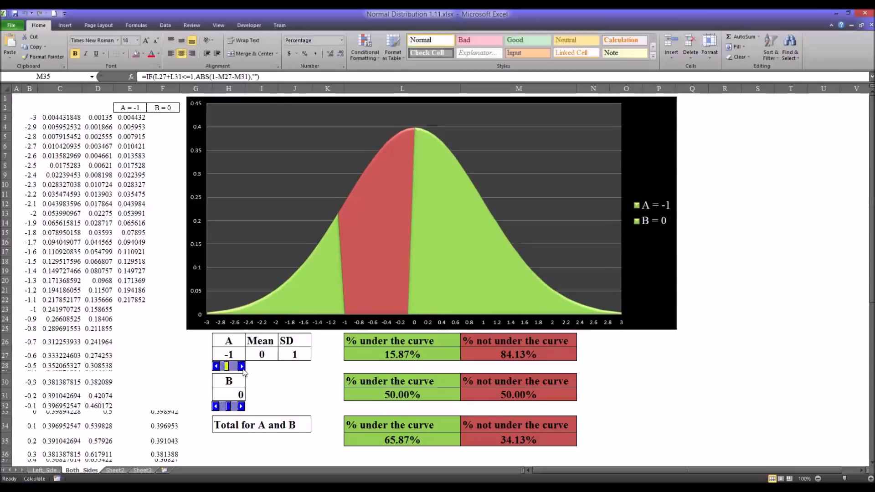
- Raise boundary A from -1 to 0, matching B
click(241, 366)
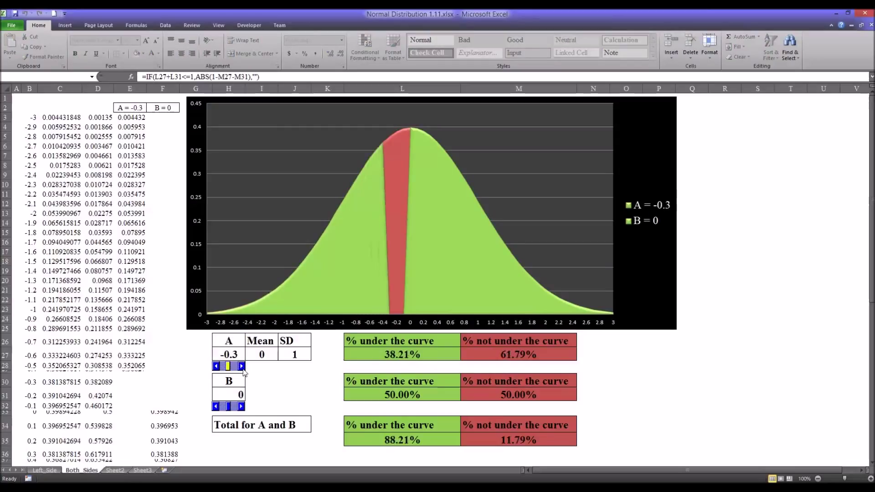
click(240, 366)
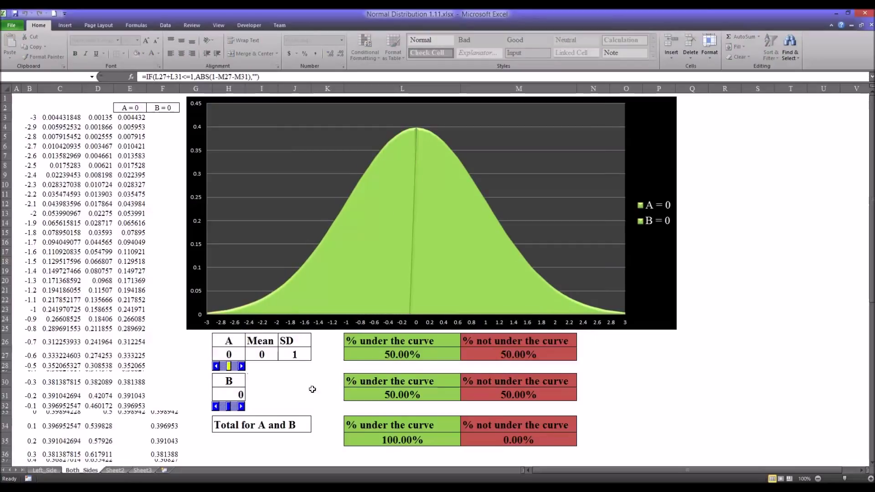
mouse_move(370, 278)
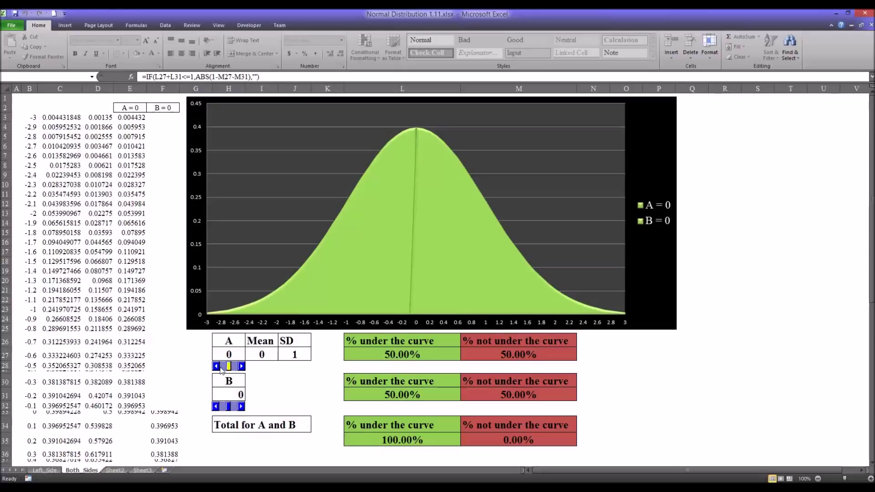
- Lower A to -0.1 and nudge B between -0.2 and 0, ending at 0
click(216, 366)
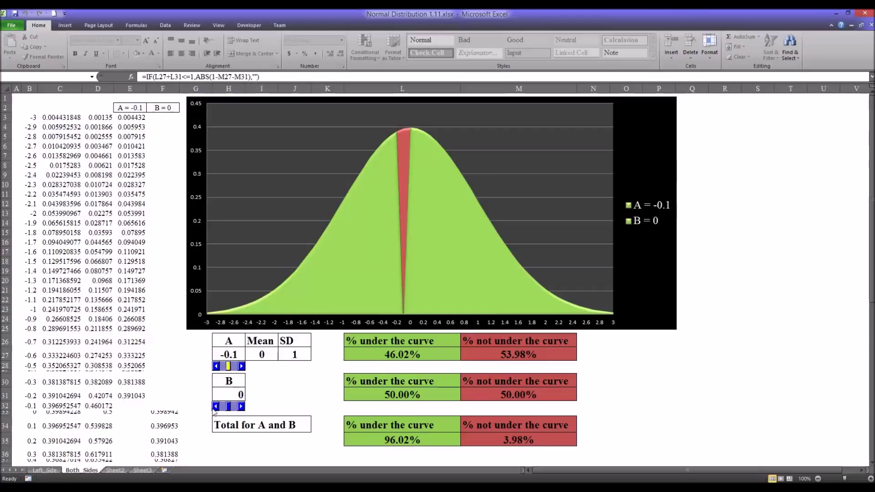
click(215, 406)
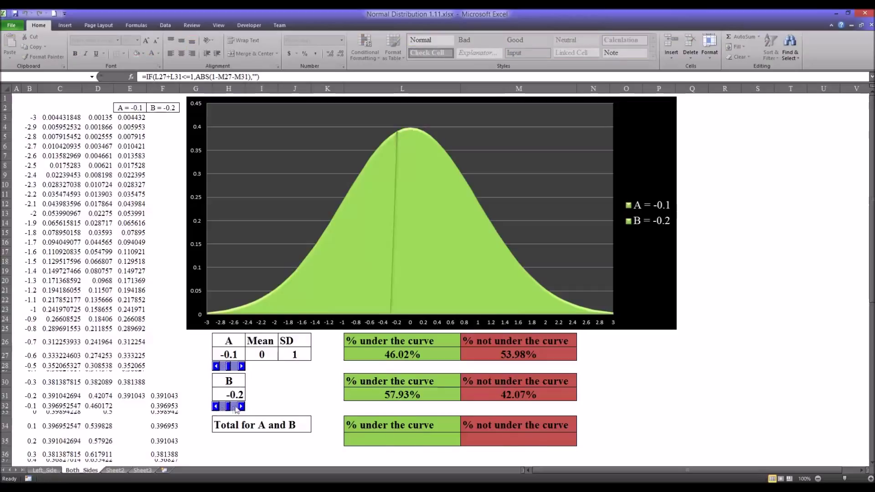
click(241, 406)
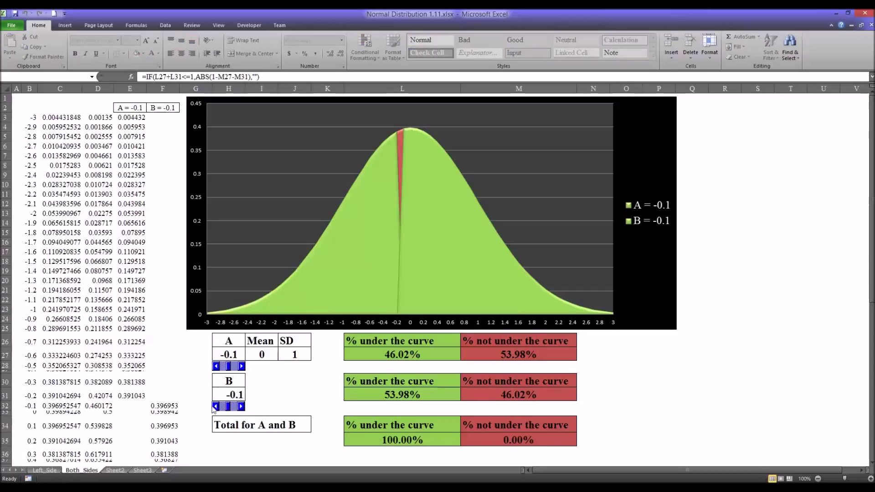
click(216, 405)
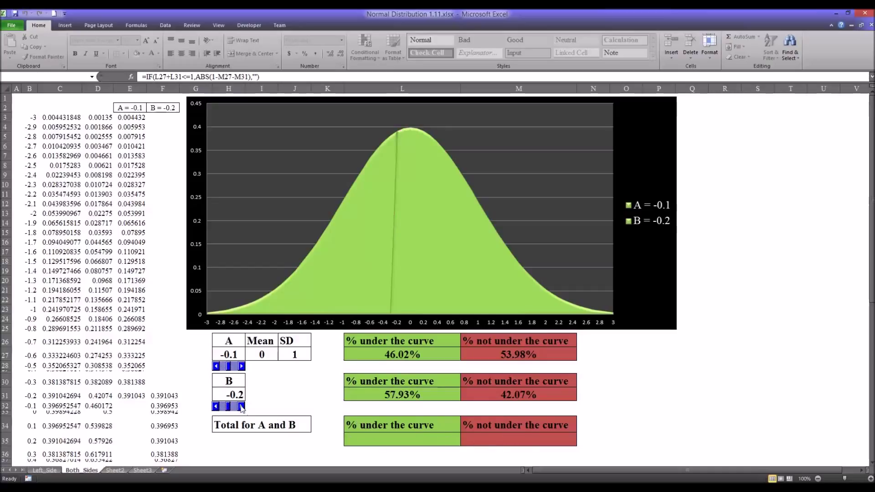
click(241, 406)
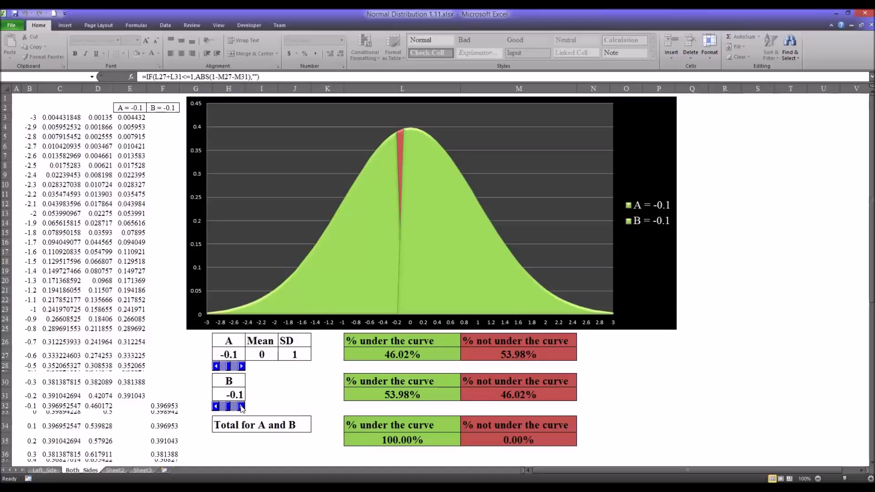
click(241, 406)
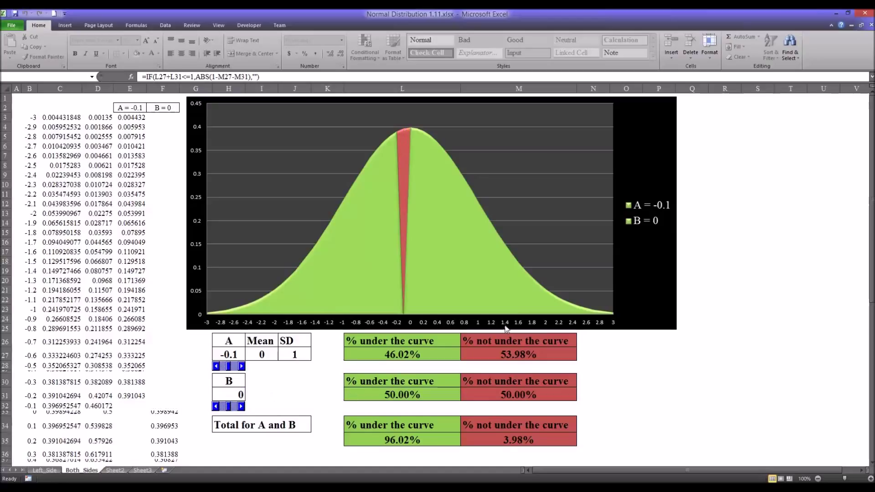
mouse_move(243, 407)
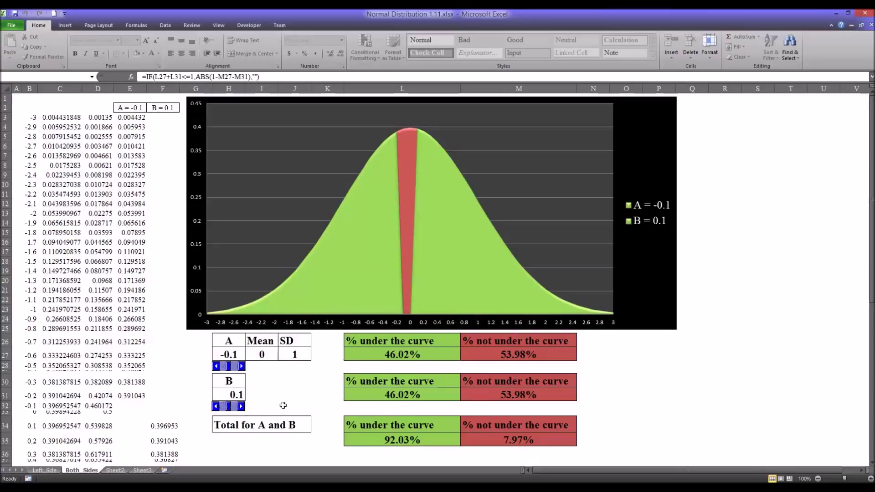
- Raise B to 2 and lower A to -2, leaving green tails totalling 4.55%
click(242, 406)
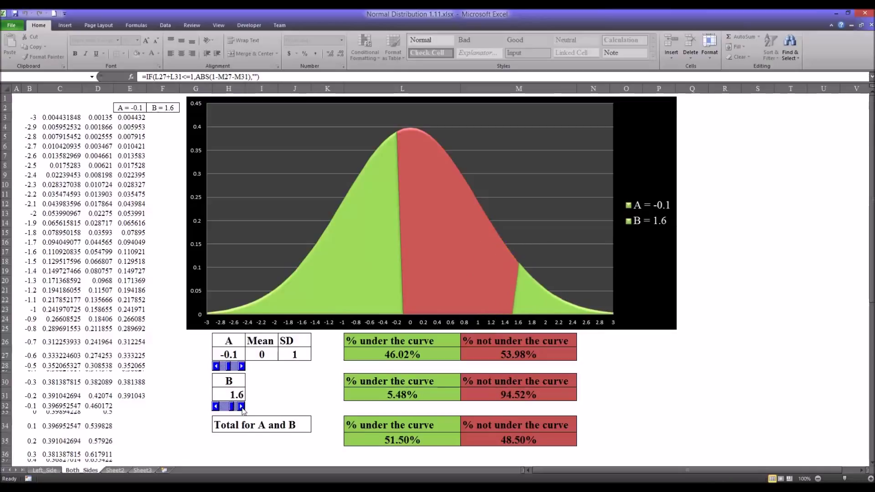
click(242, 406)
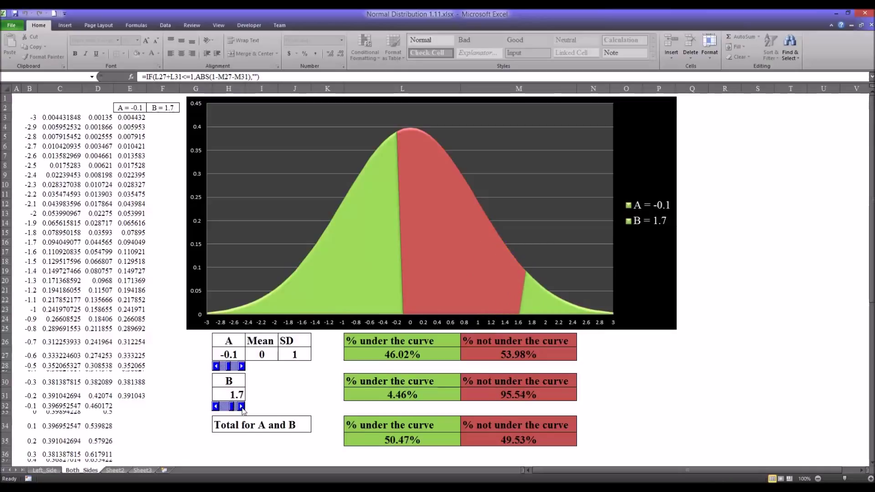
click(240, 406)
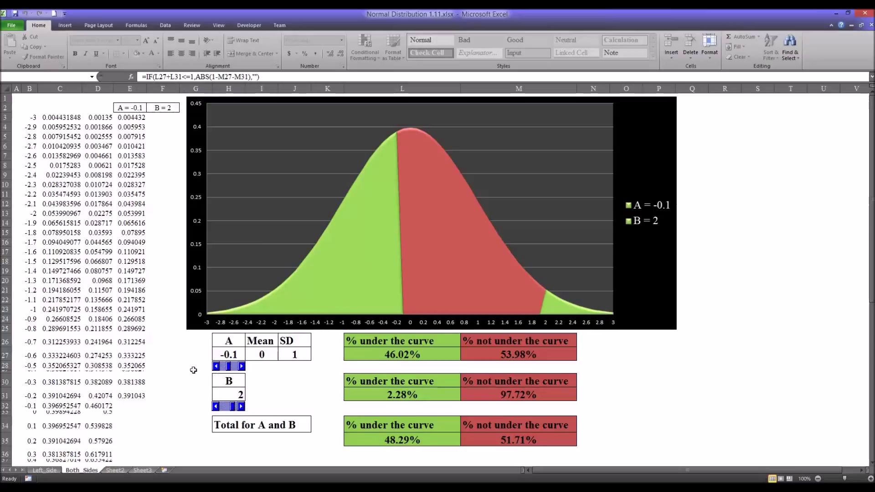
click(216, 366)
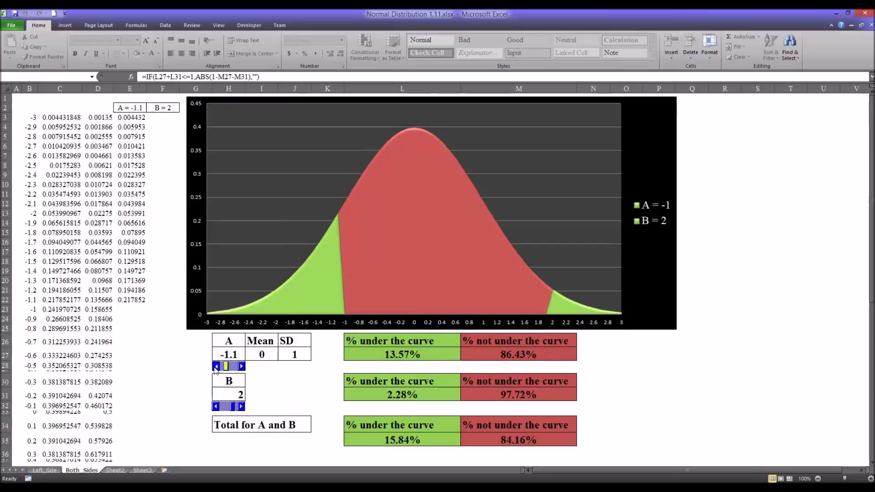
click(216, 366)
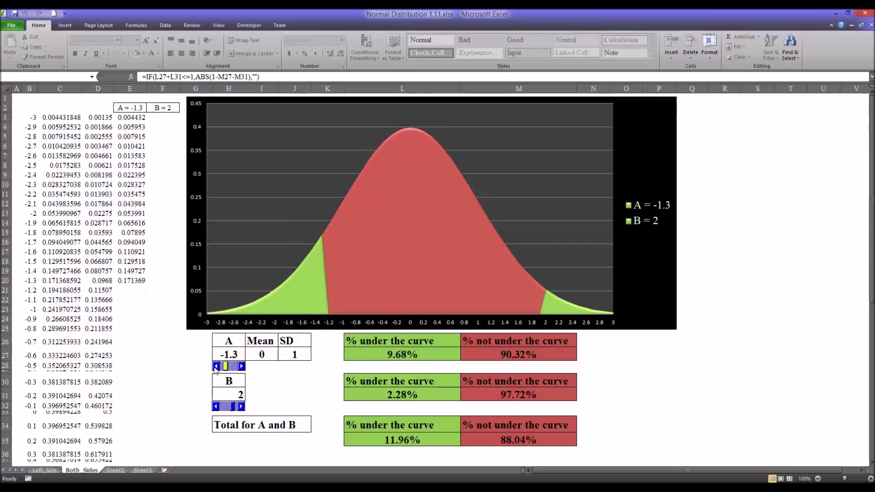
click(216, 366)
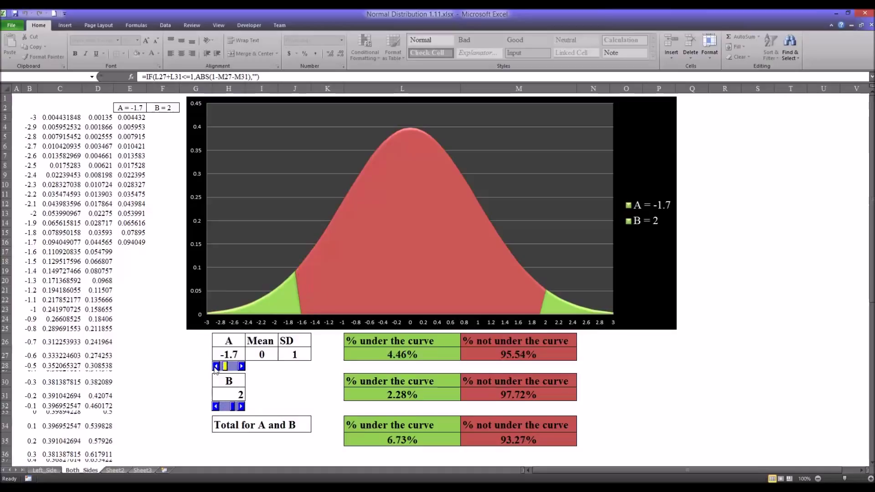
click(216, 366)
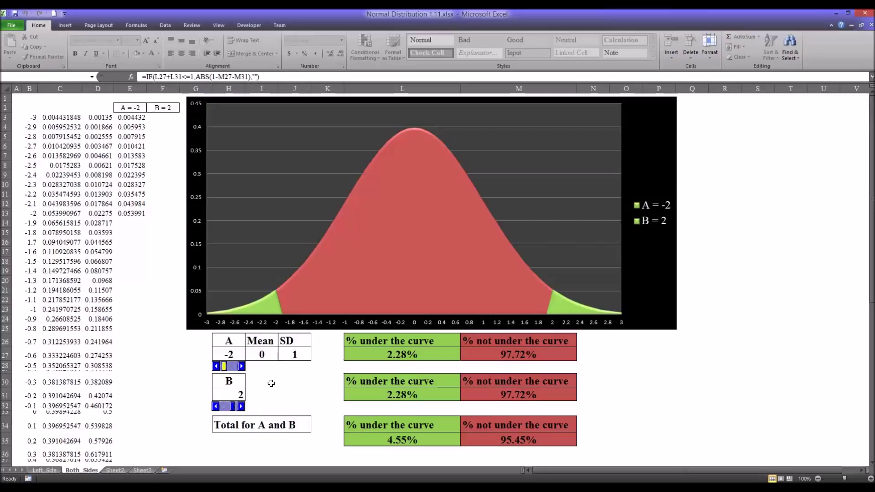
- Inspect the NORM.S.DIST formula in D3 and the IF formula in E3, then return to Left_Side
click(294, 380)
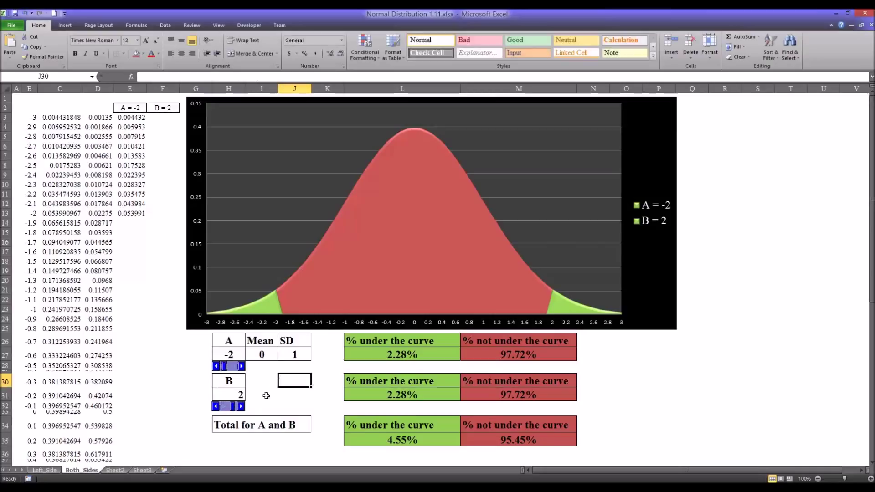
mouse_move(252, 386)
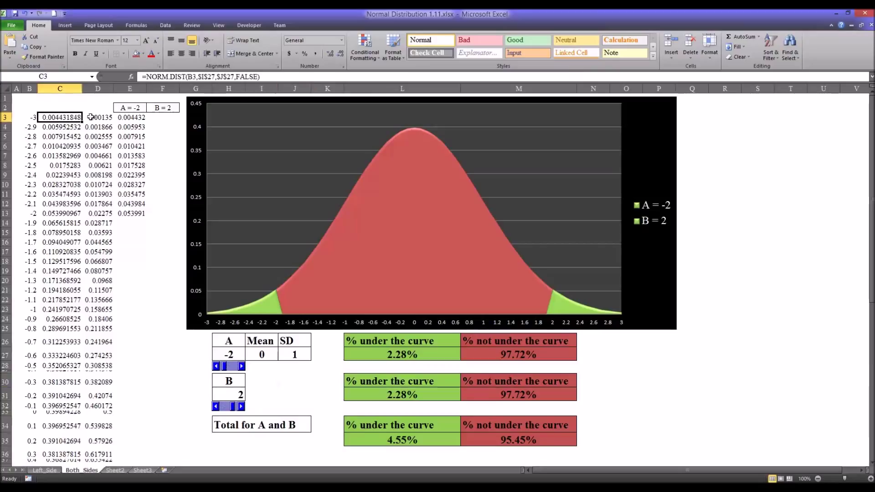
click(97, 117)
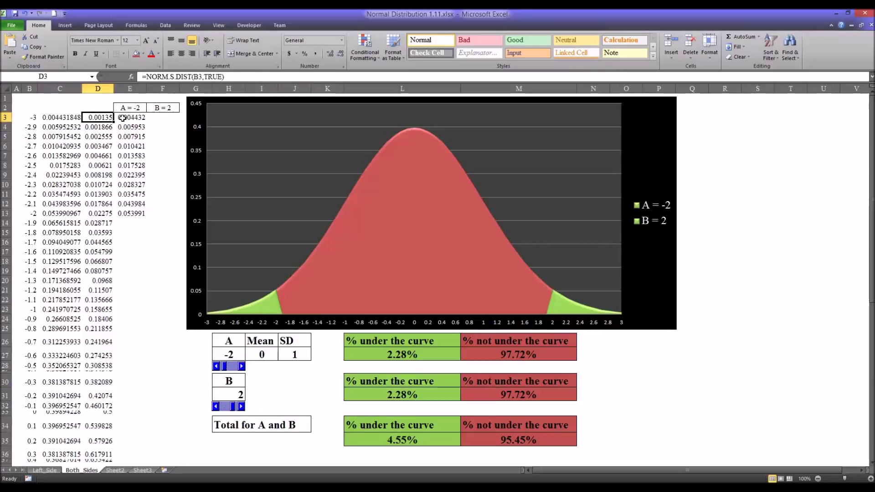
click(130, 117)
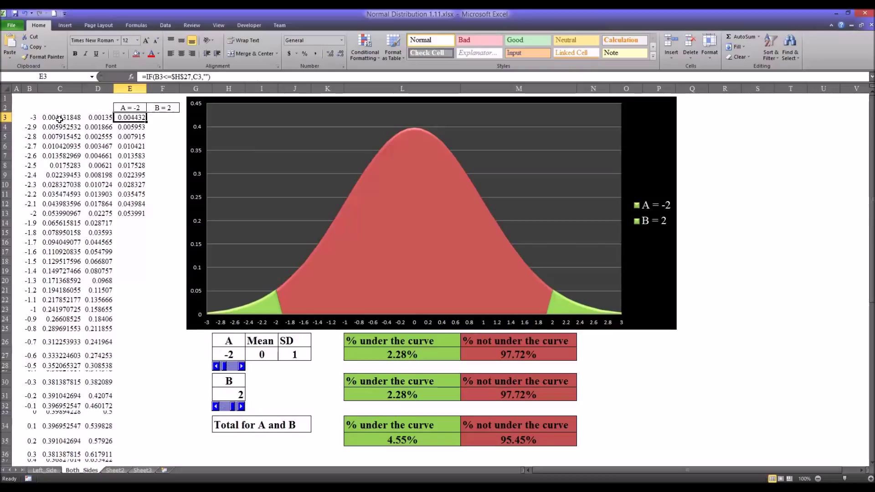
click(196, 406)
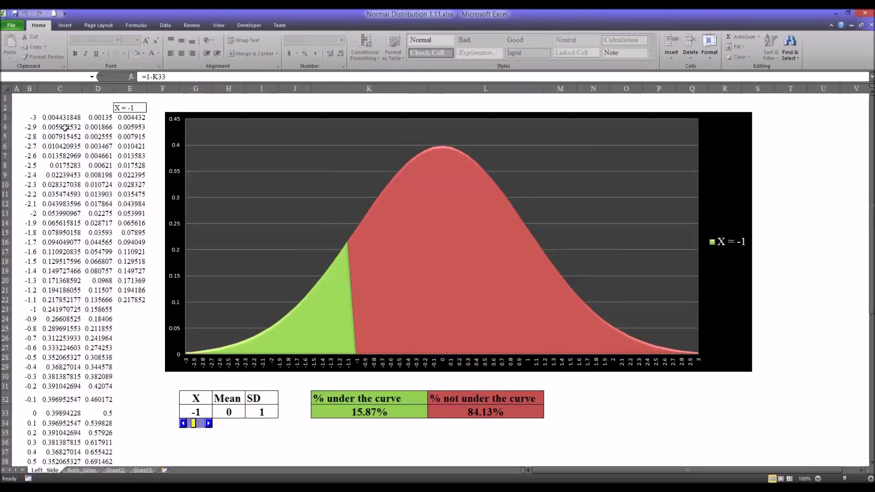
- Check the NORM.DIST formula in C3 on Left_Side, then return to the Both_Sides sheet
click(98, 117)
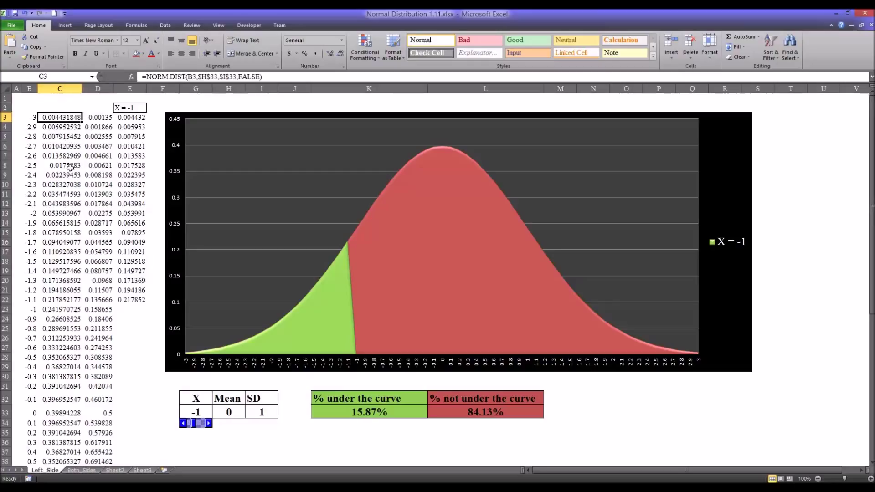
mouse_move(220, 414)
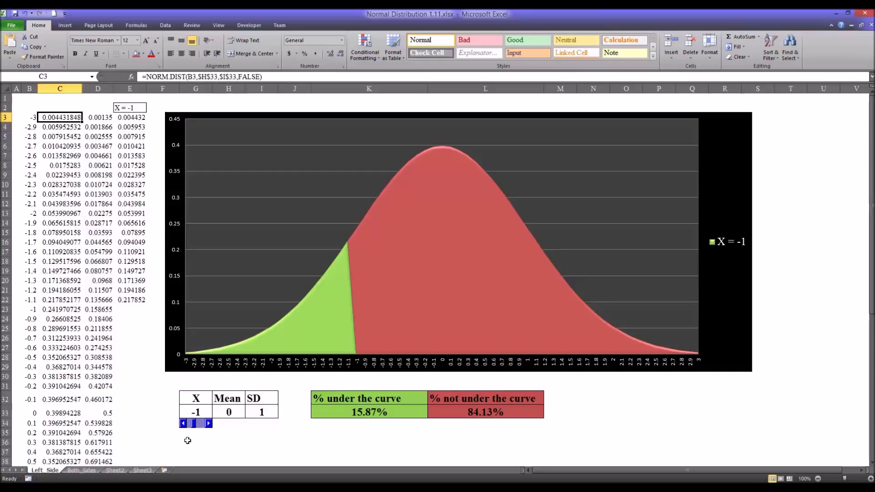
click(195, 442)
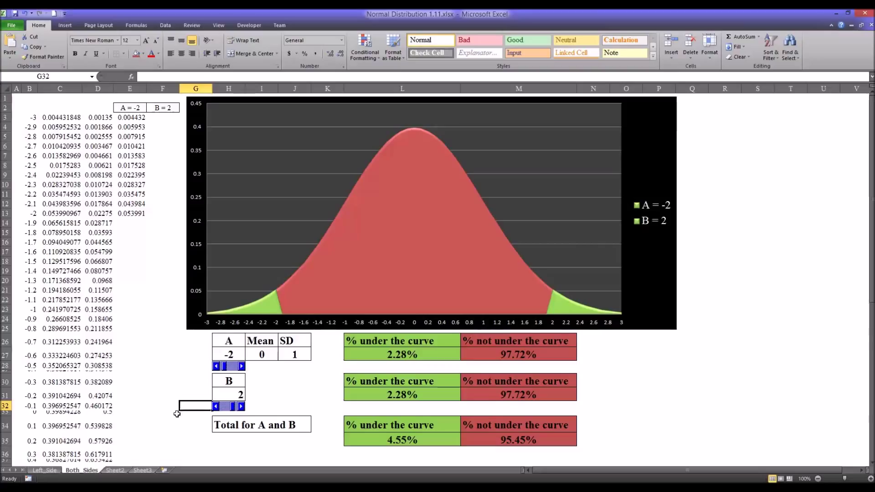
click(162, 406)
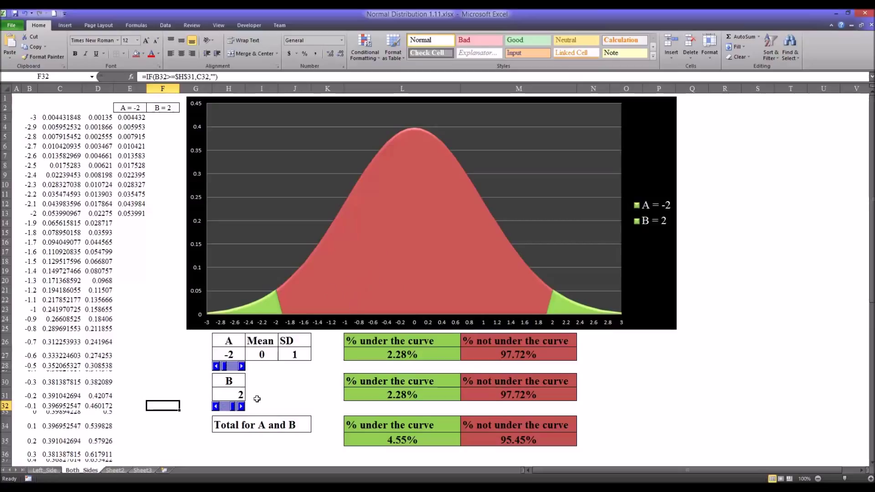
mouse_move(193, 423)
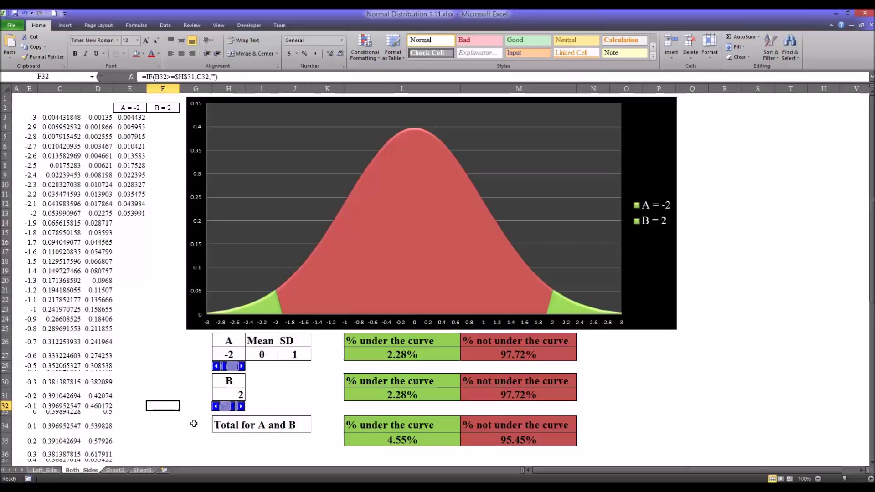